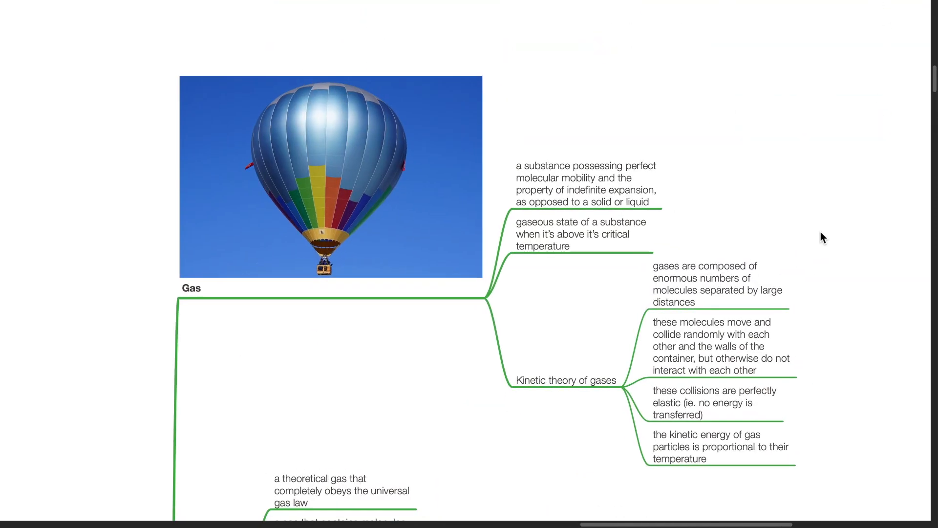
{"action": "scroll", "scroll_direction": "down", "scroll_amount": 3}
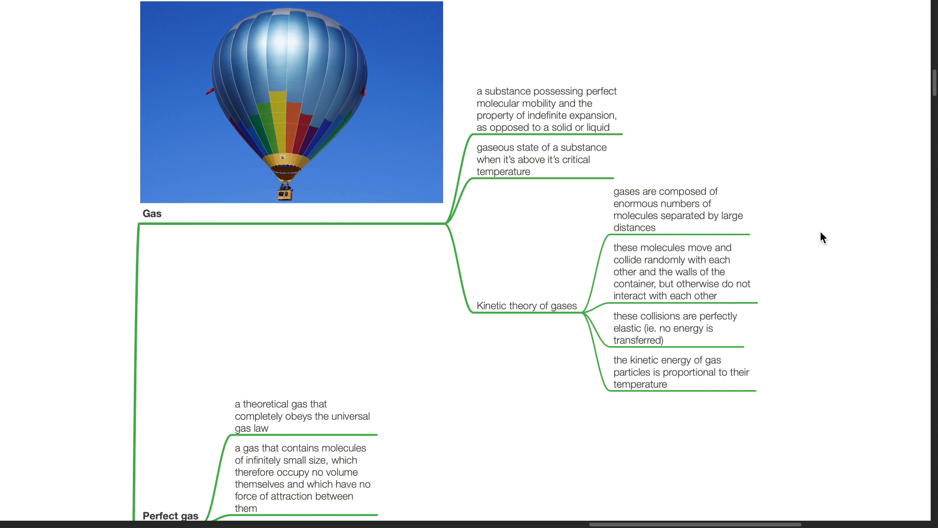
{"action": "scroll", "scroll_direction": "down", "scroll_amount": 3}
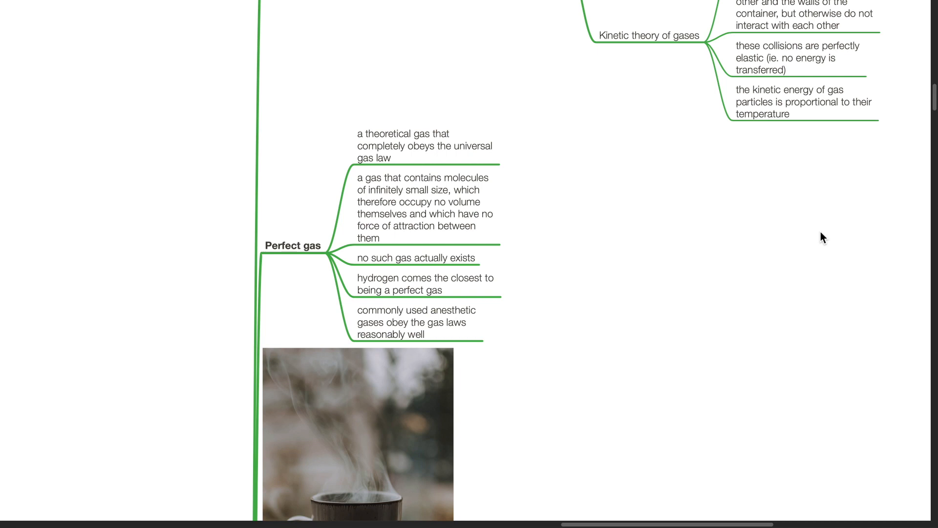
{"action": "scroll", "scroll_direction": "down", "scroll_amount": 3}
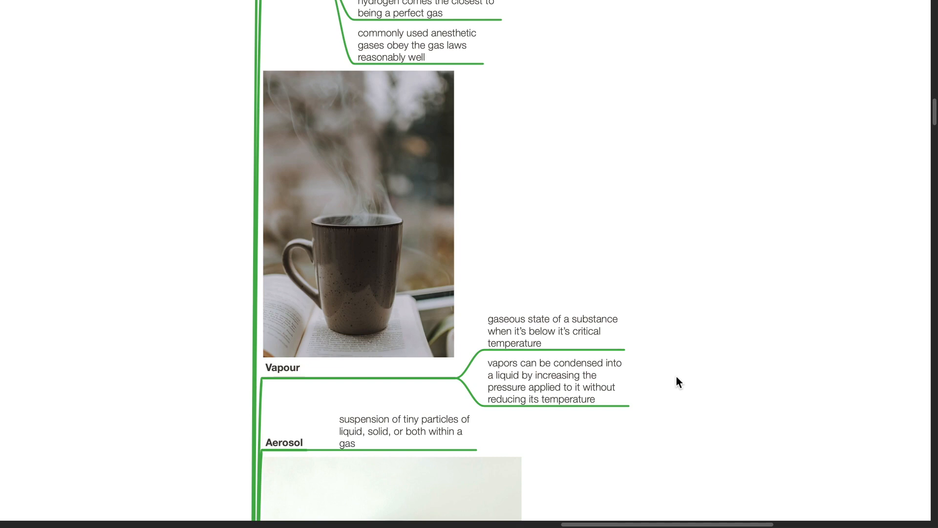
{"action": "scroll", "scroll_direction": "down", "scroll_amount": 3}
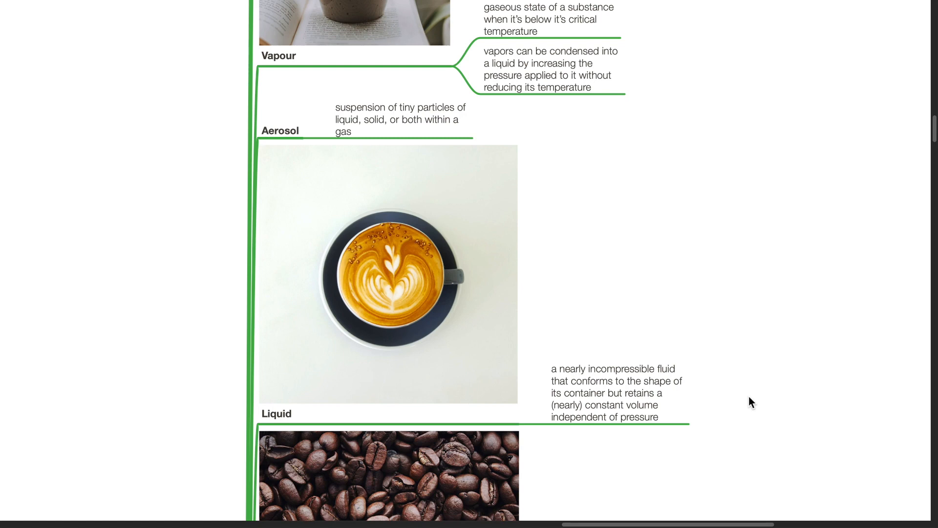
{"action": "scroll", "scroll_direction": "down", "scroll_amount": 3}
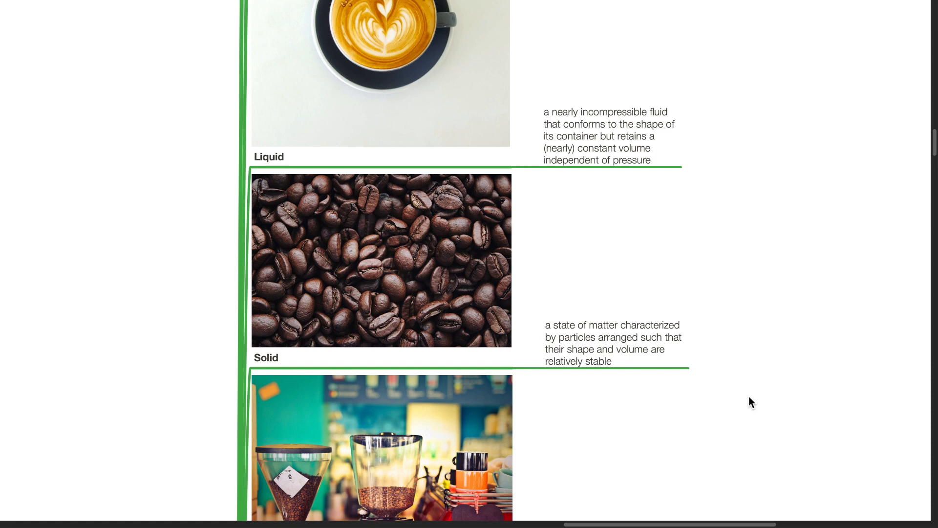
{"action": "scroll", "scroll_direction": "down", "scroll_amount": 3}
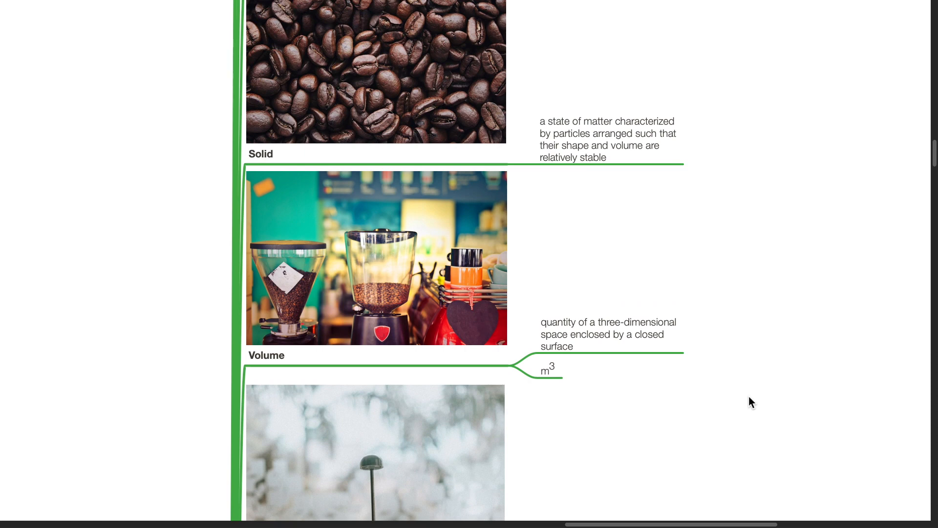
{"action": "scroll", "scroll_direction": "down", "scroll_amount": 3}
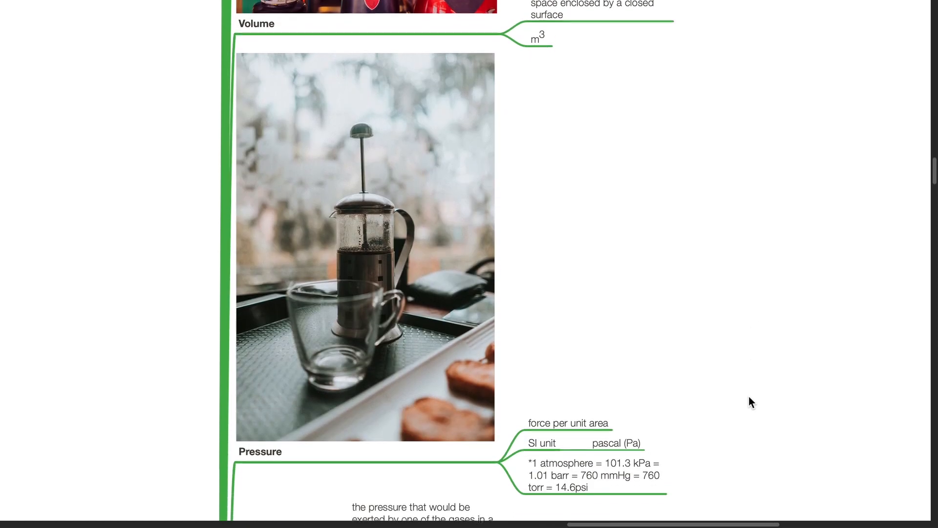
{"action": "scroll", "scroll_direction": "down", "scroll_amount": 3}
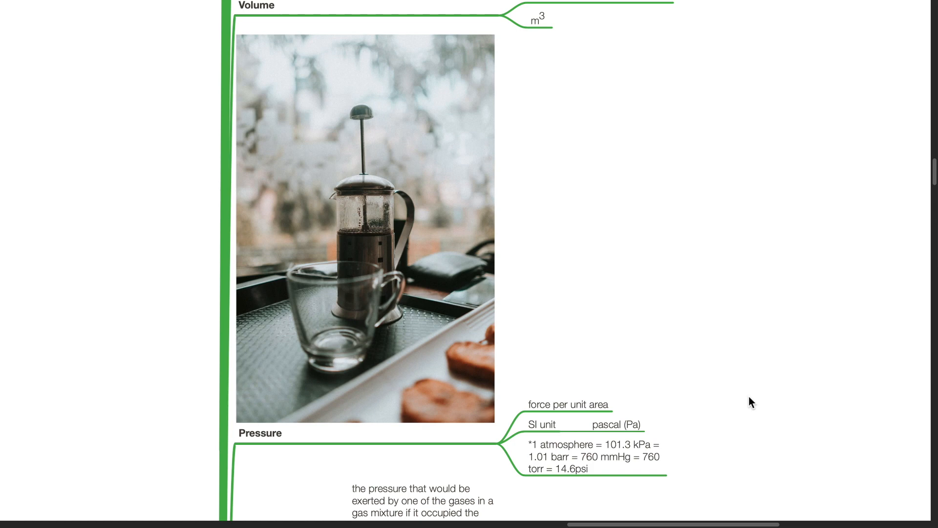
{"action": "mouse_move", "coordinate": [627, 460]}
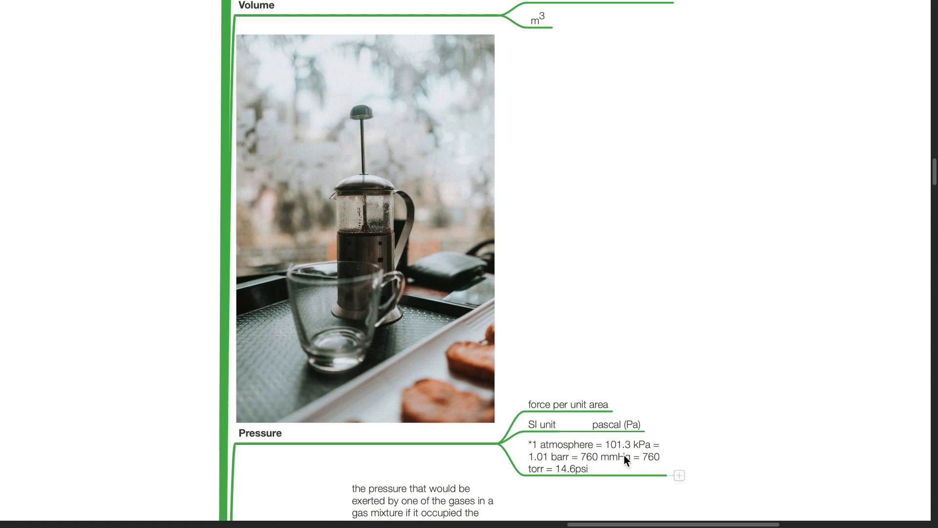
{"action": "mouse_move", "coordinate": [688, 460]}
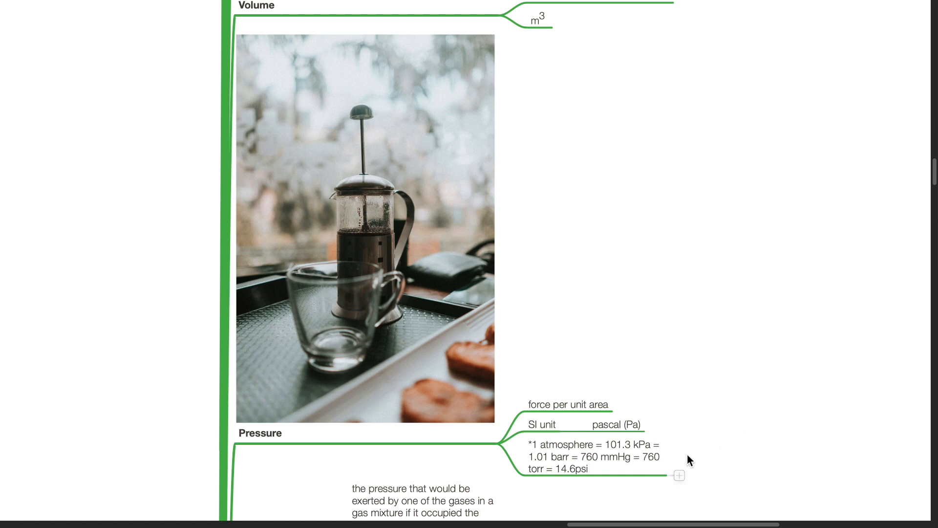
{"action": "mouse_move", "coordinate": [572, 473]}
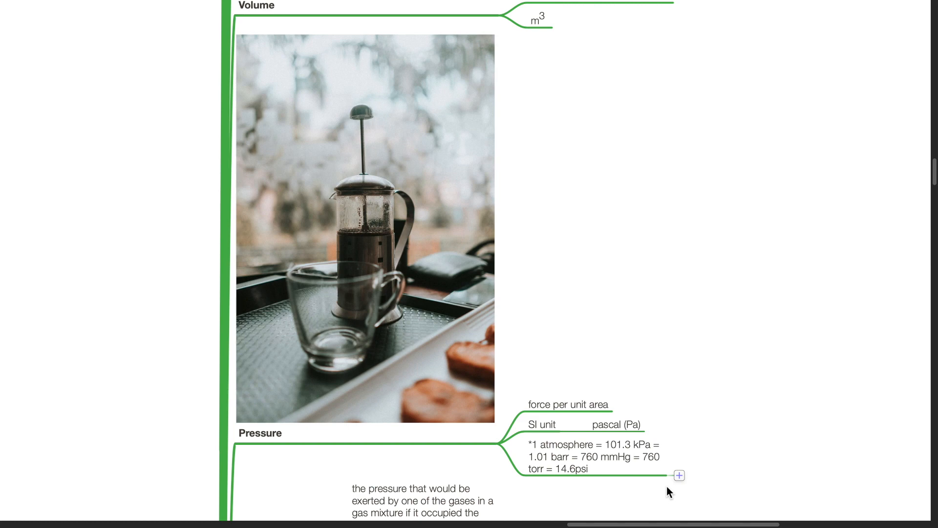
{"action": "mouse_move", "coordinate": [574, 495]}
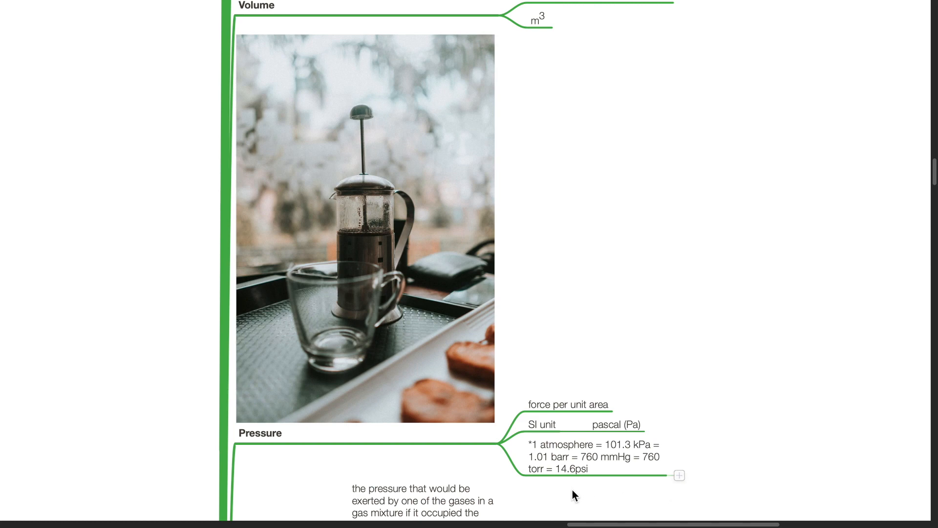
{"action": "scroll", "scroll_direction": "down", "scroll_amount": 3}
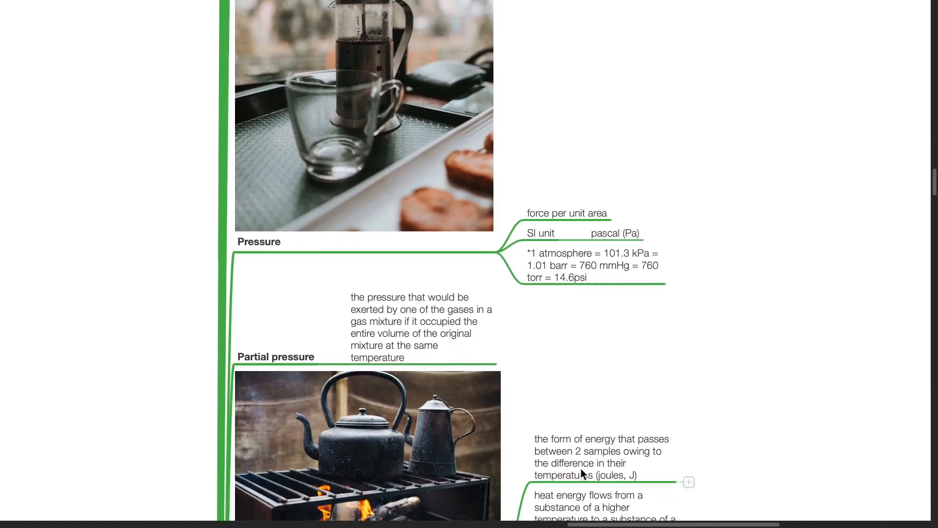
{"action": "mouse_move", "coordinate": [620, 392]}
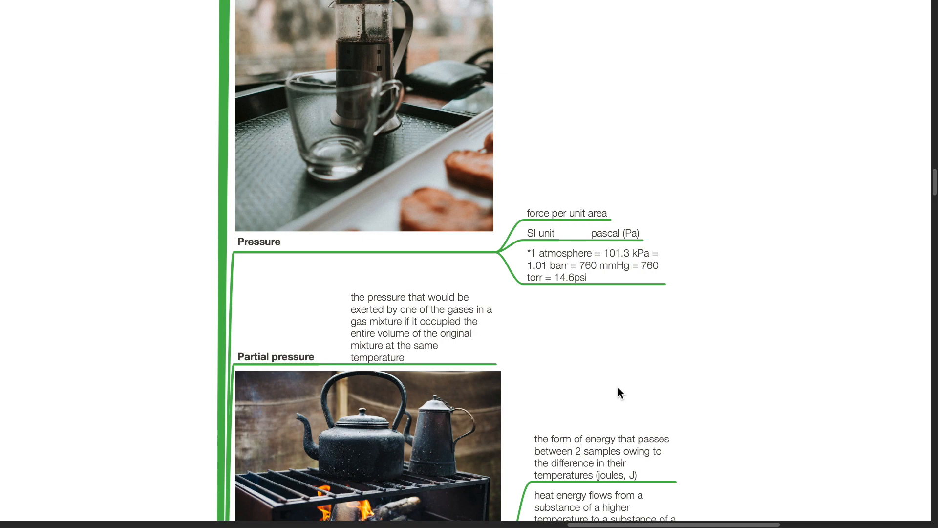
{"action": "scroll", "scroll_direction": "down", "scroll_amount": 3}
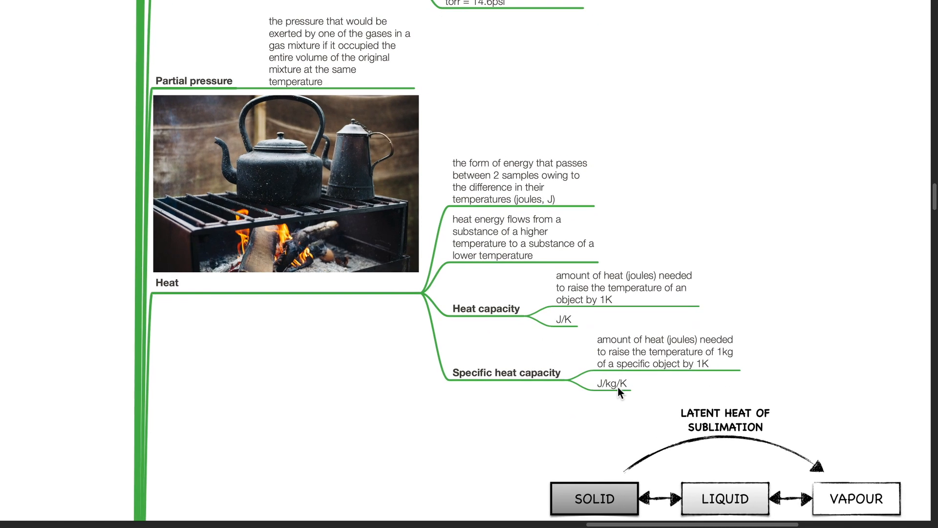
{"action": "mouse_move", "coordinate": [682, 398]}
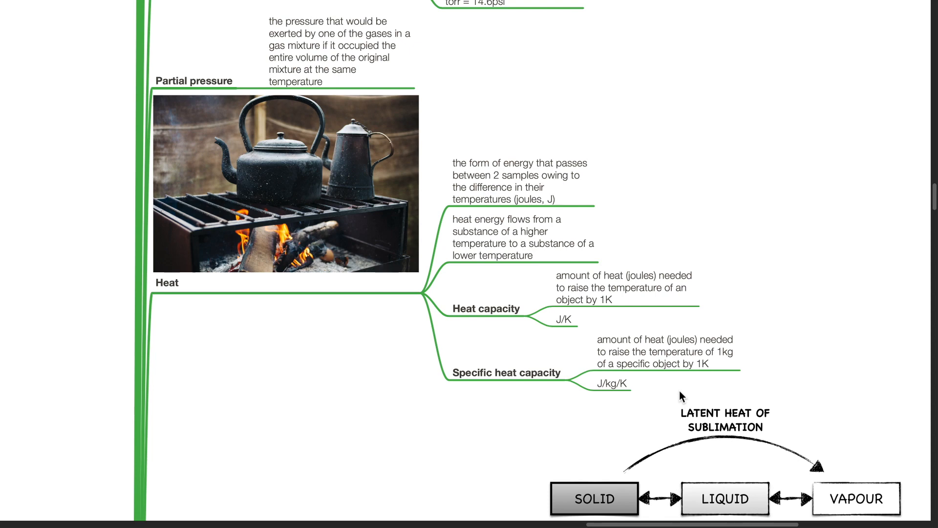
{"action": "scroll", "scroll_direction": "down", "scroll_amount": 3}
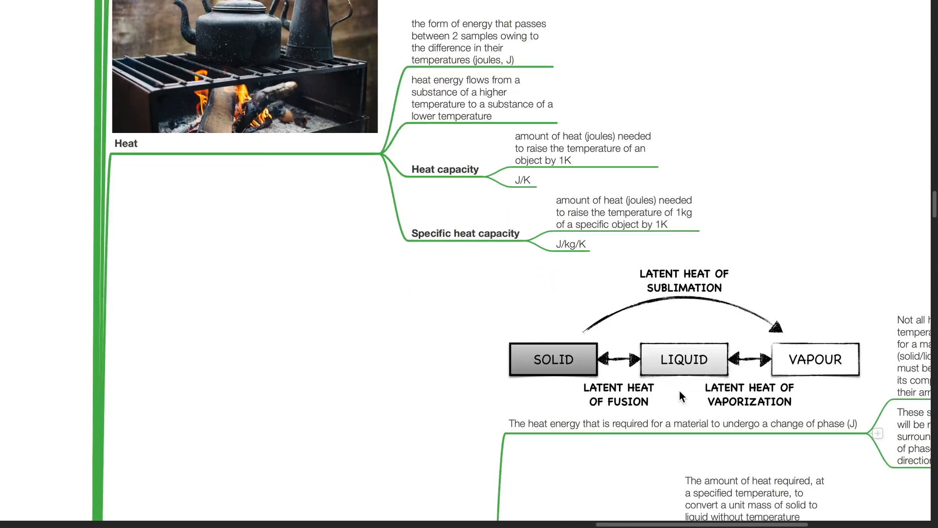
{"action": "scroll", "scroll_direction": "down", "scroll_amount": 3}
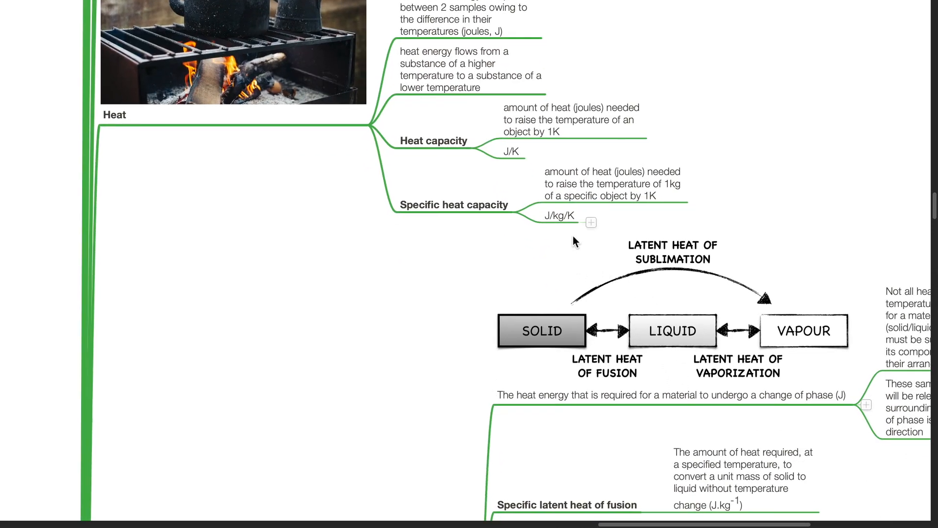
{"action": "scroll", "scroll_direction": "down", "scroll_amount": 3}
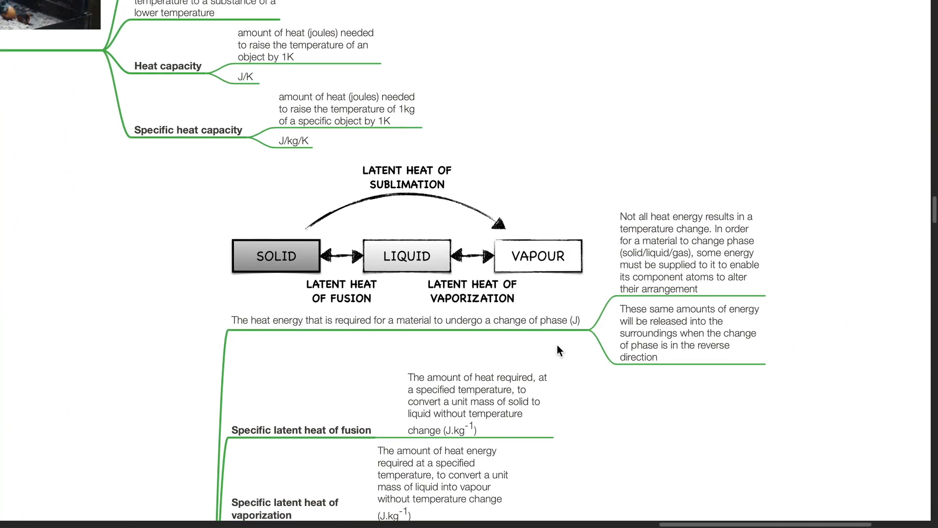
{"action": "mouse_move", "coordinate": [561, 360]}
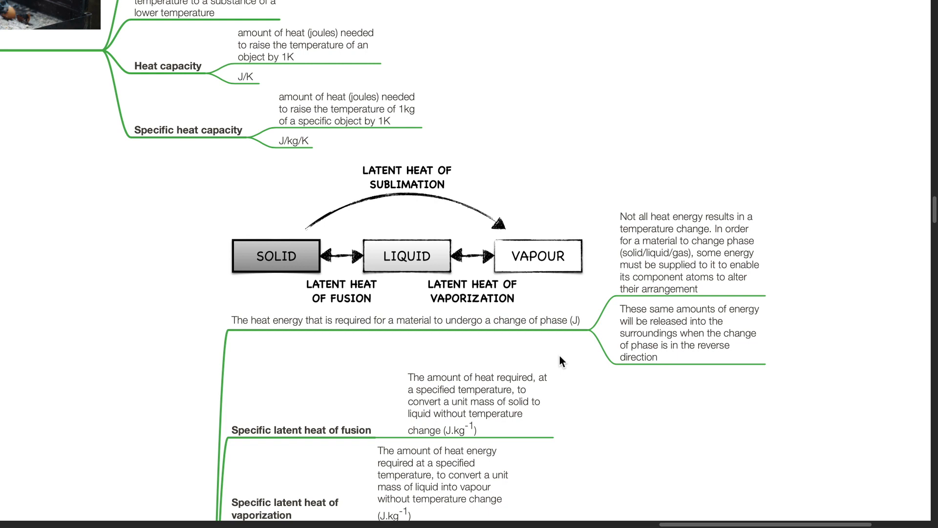
{"action": "mouse_move", "coordinate": [825, 397]}
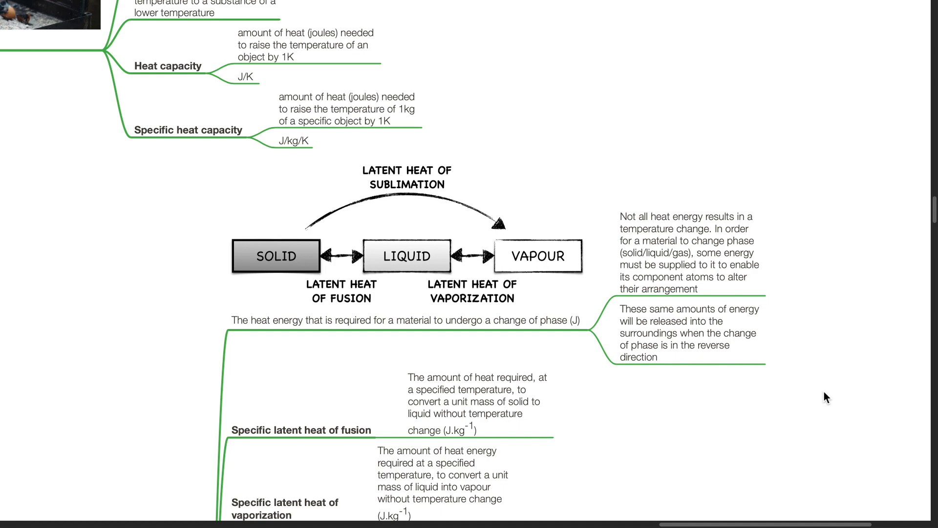
{"action": "scroll", "scroll_direction": "down", "scroll_amount": 3}
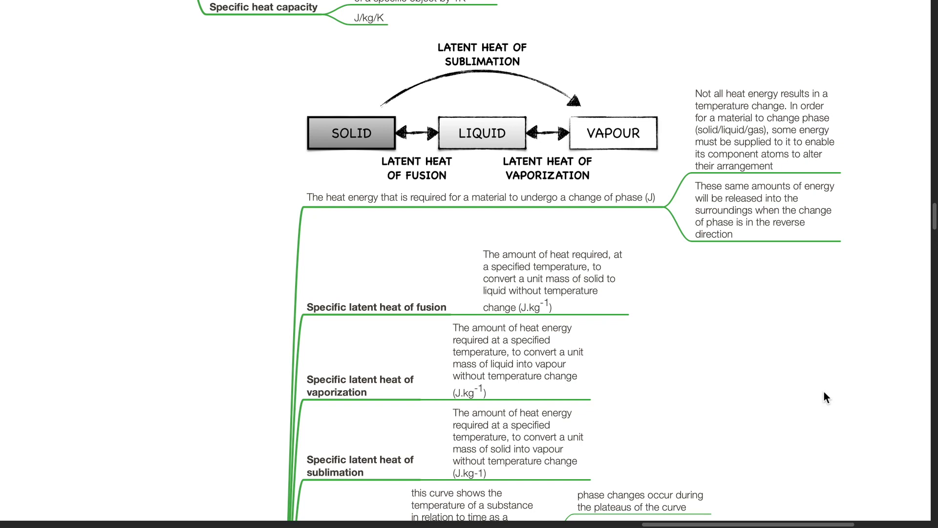
{"action": "scroll", "scroll_direction": "down", "scroll_amount": 3}
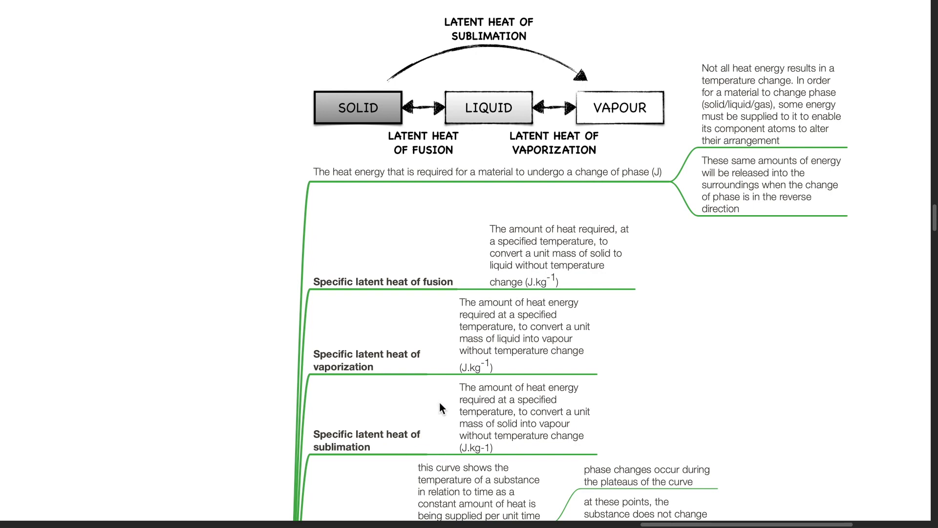
{"action": "mouse_move", "coordinate": [675, 426]}
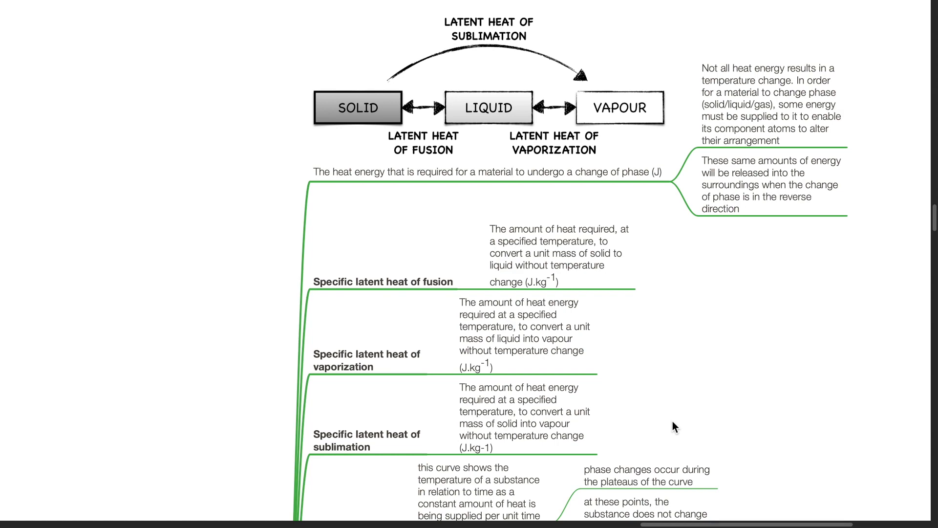
{"action": "scroll", "scroll_direction": "down", "scroll_amount": 3}
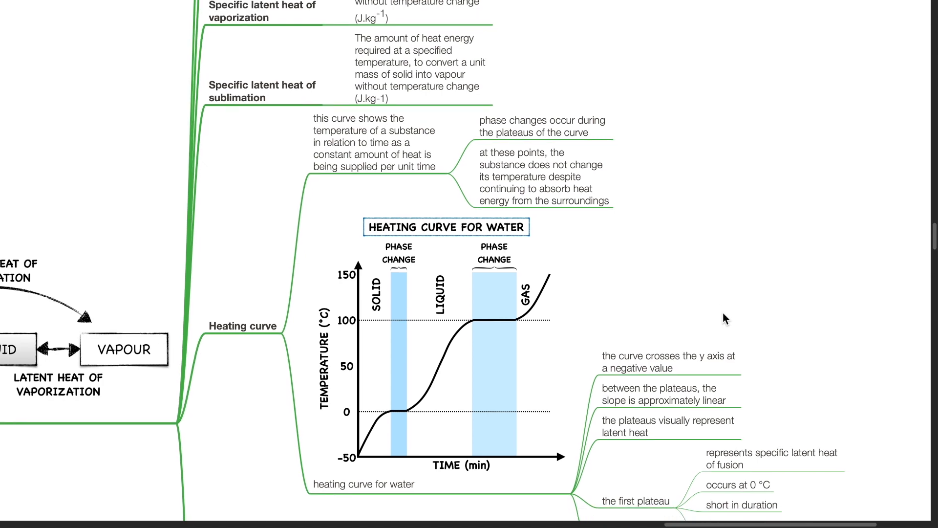
{"action": "scroll", "scroll_direction": "down", "scroll_amount": 3}
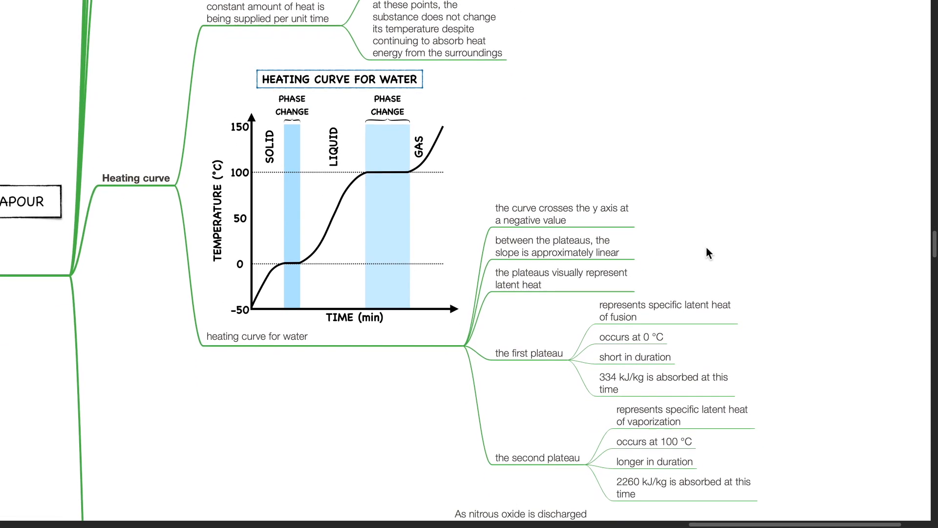
{"action": "scroll", "scroll_direction": "up", "scroll_amount": 3}
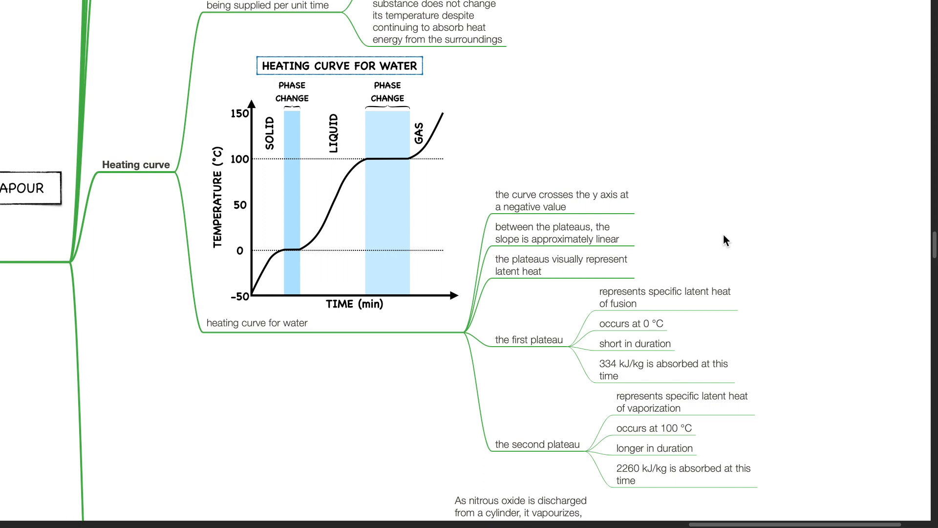
{"action": "mouse_move", "coordinate": [299, 267]}
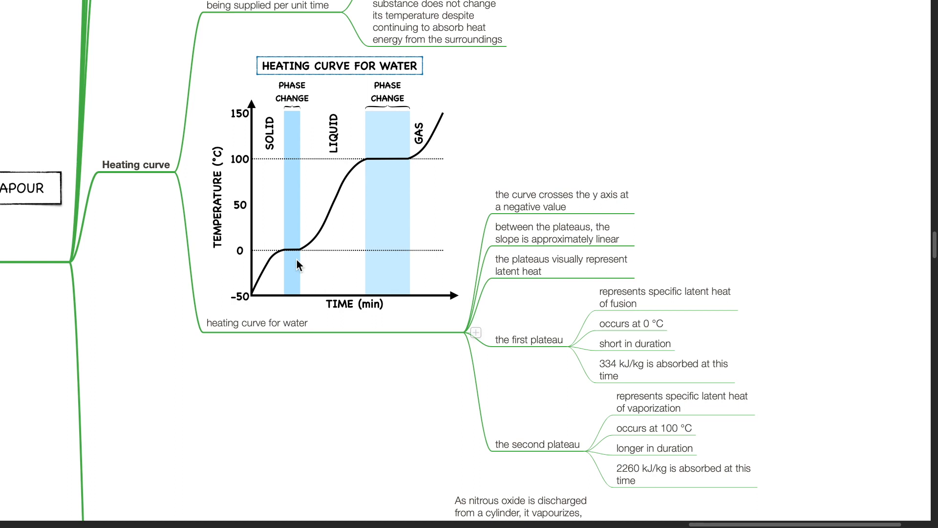
{"action": "mouse_move", "coordinate": [406, 175]}
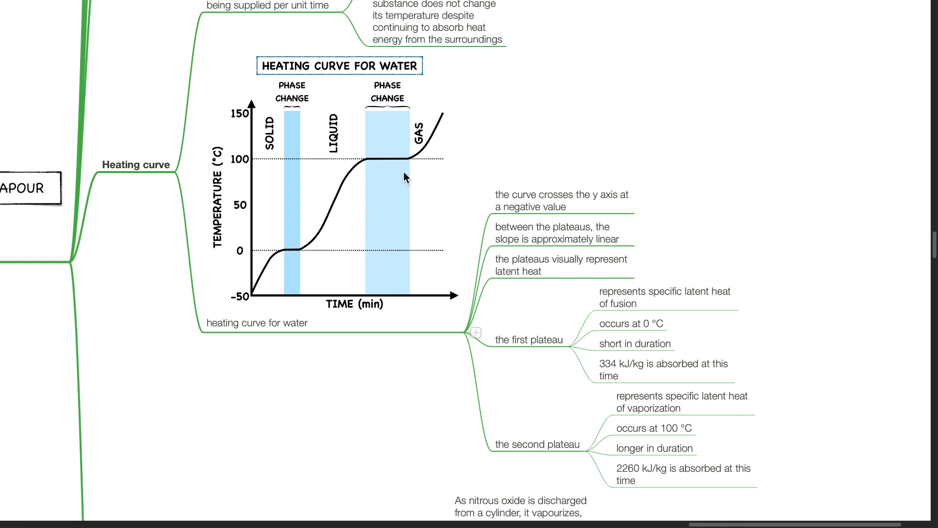
{"action": "mouse_move", "coordinate": [393, 166]}
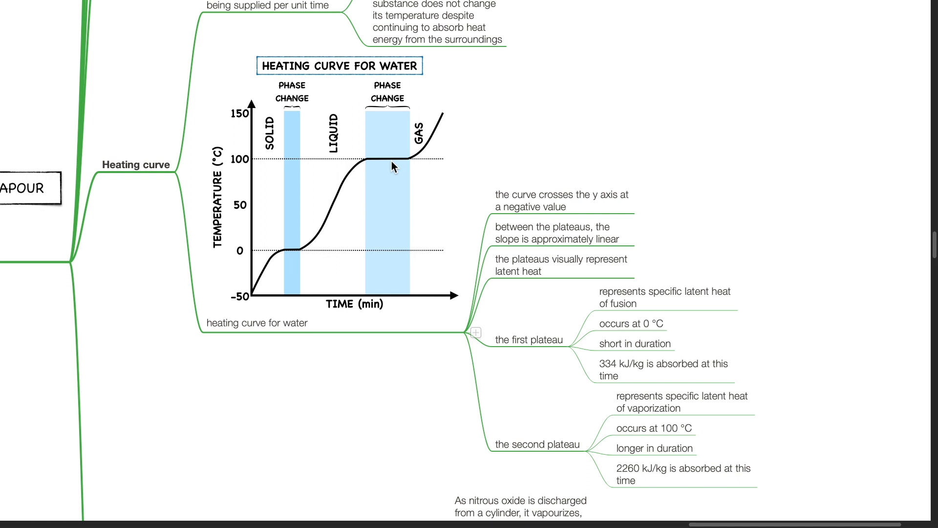
{"action": "mouse_move", "coordinate": [381, 167]}
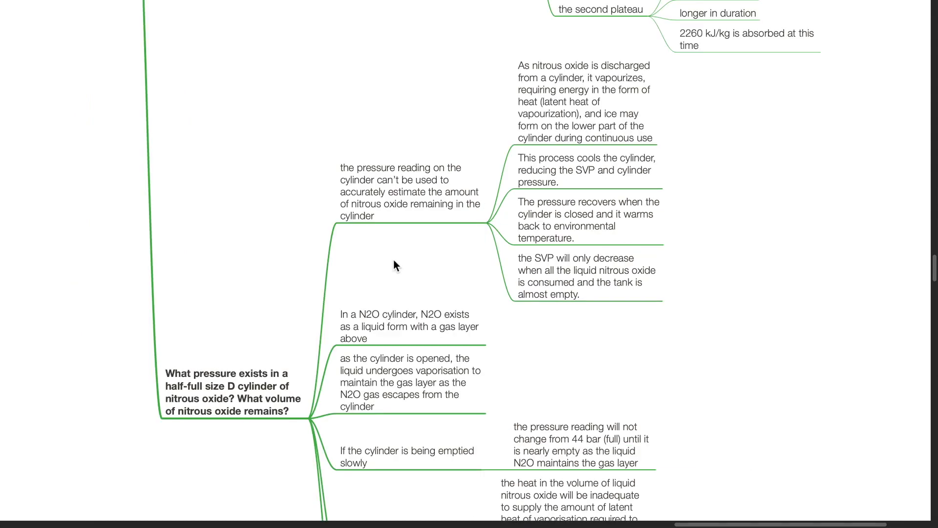
{"action": "scroll", "scroll_direction": "down", "scroll_amount": 3}
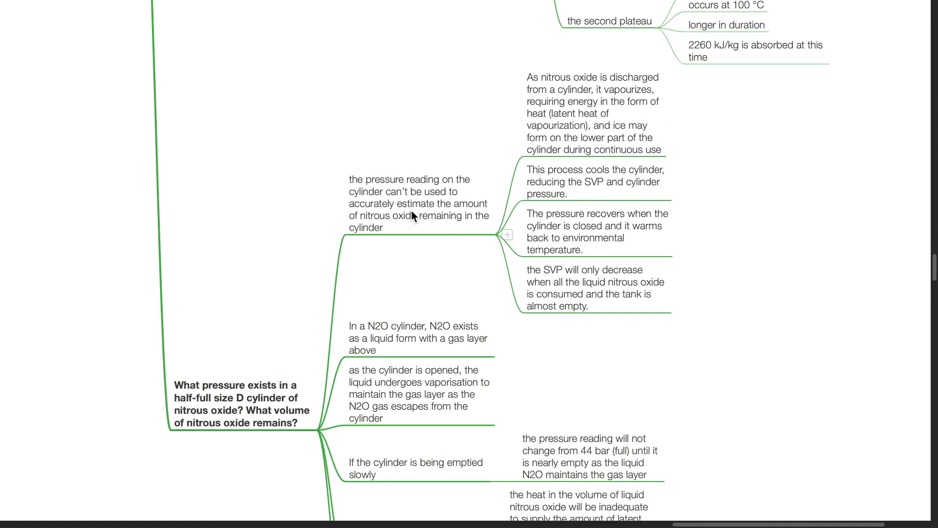
{"action": "mouse_move", "coordinate": [417, 225]}
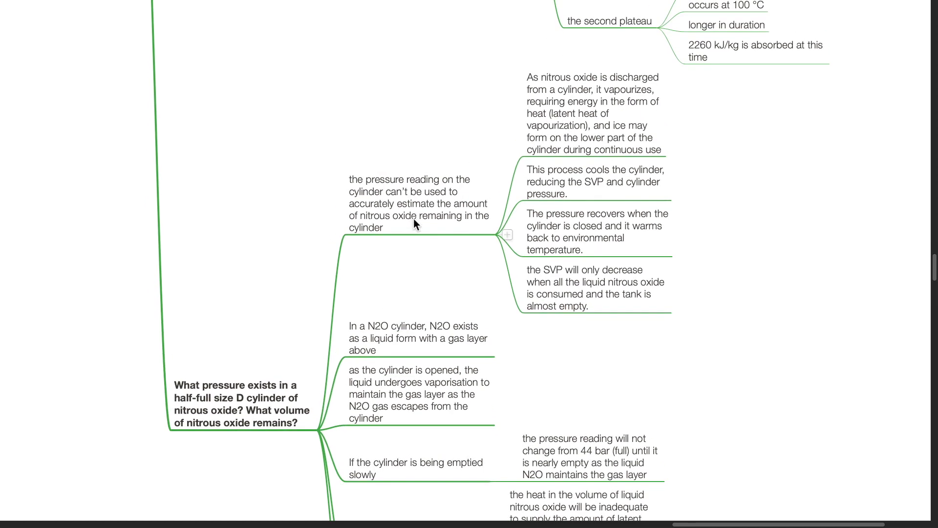
{"action": "mouse_move", "coordinate": [413, 255]}
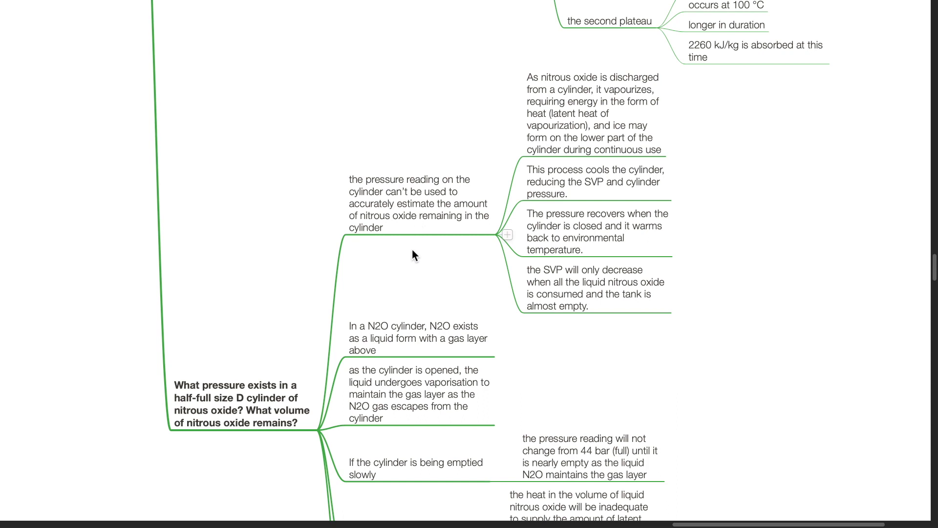
{"action": "mouse_move", "coordinate": [515, 107]}
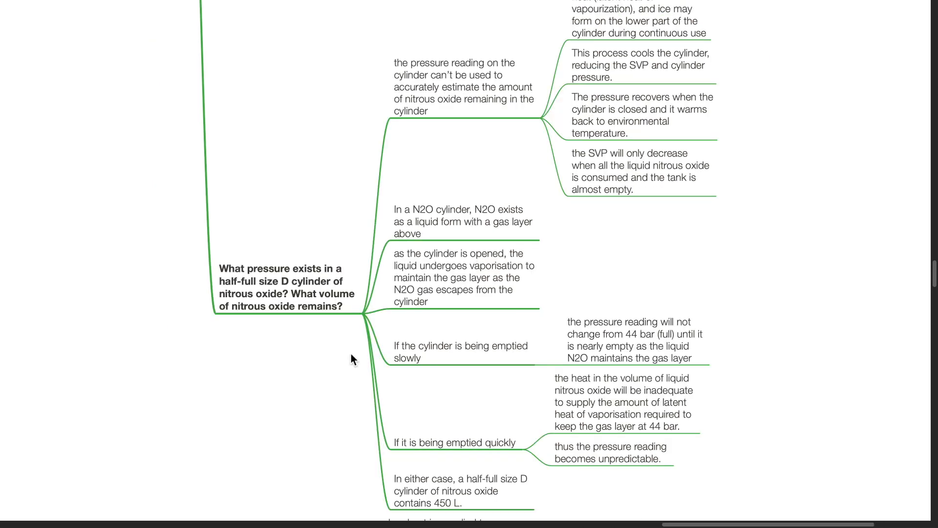
{"action": "mouse_move", "coordinate": [623, 252]}
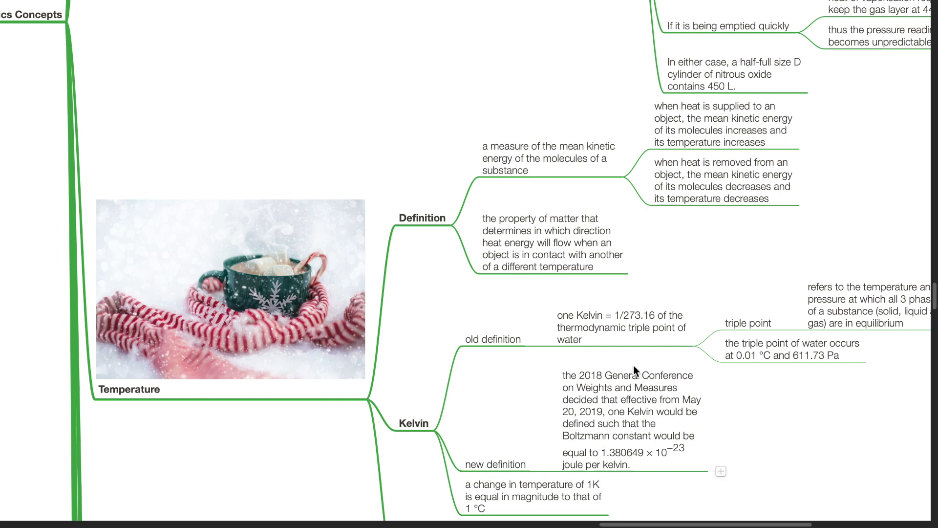
{"action": "scroll", "scroll_direction": "down", "scroll_amount": 3}
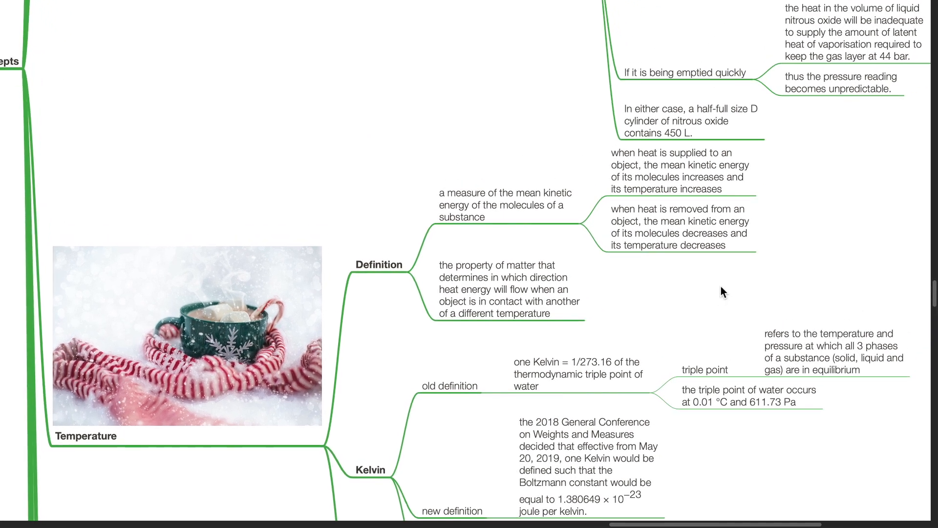
{"action": "scroll", "scroll_direction": "down", "scroll_amount": 3}
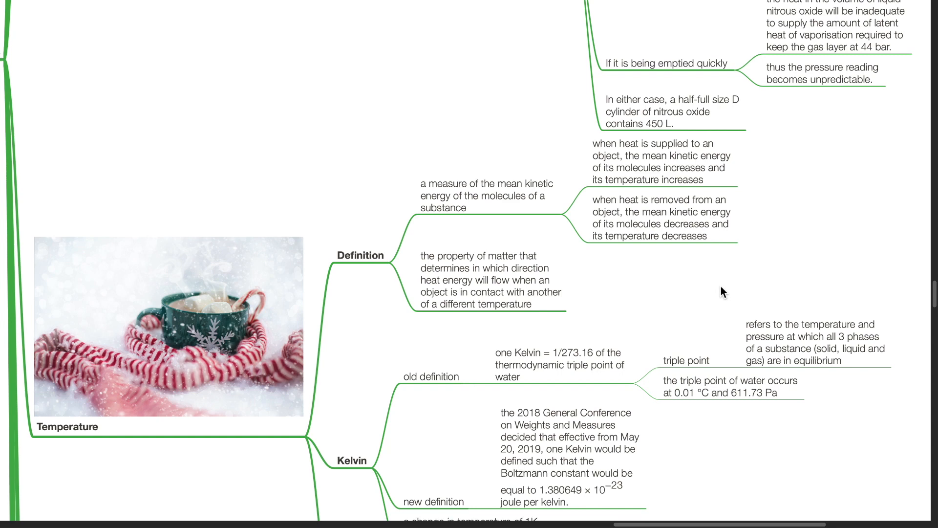
{"action": "scroll", "scroll_direction": "down", "scroll_amount": 3}
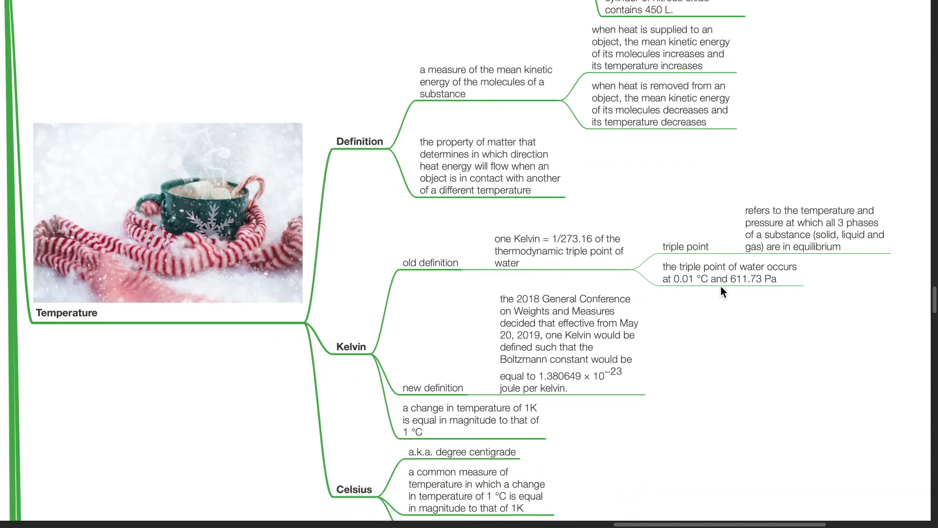
{"action": "scroll", "scroll_direction": "down", "scroll_amount": 3}
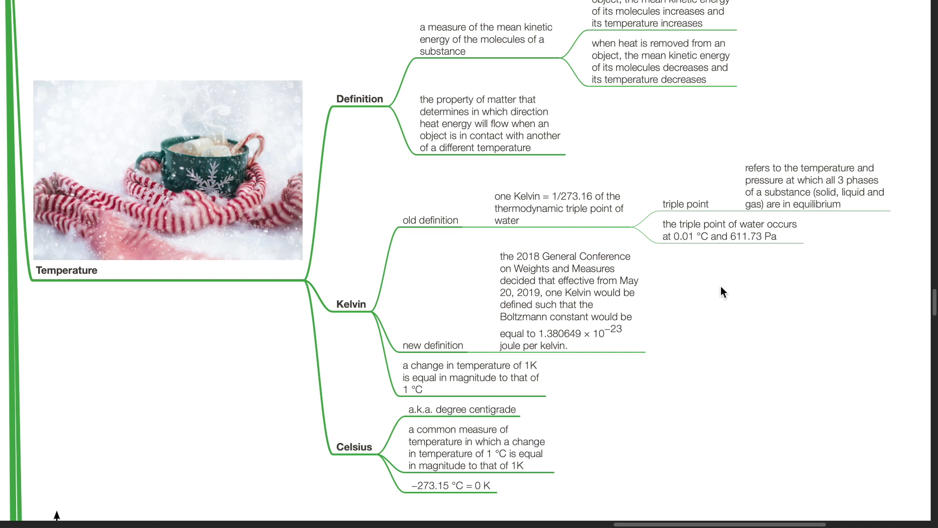
{"action": "scroll", "scroll_direction": "down", "scroll_amount": 3}
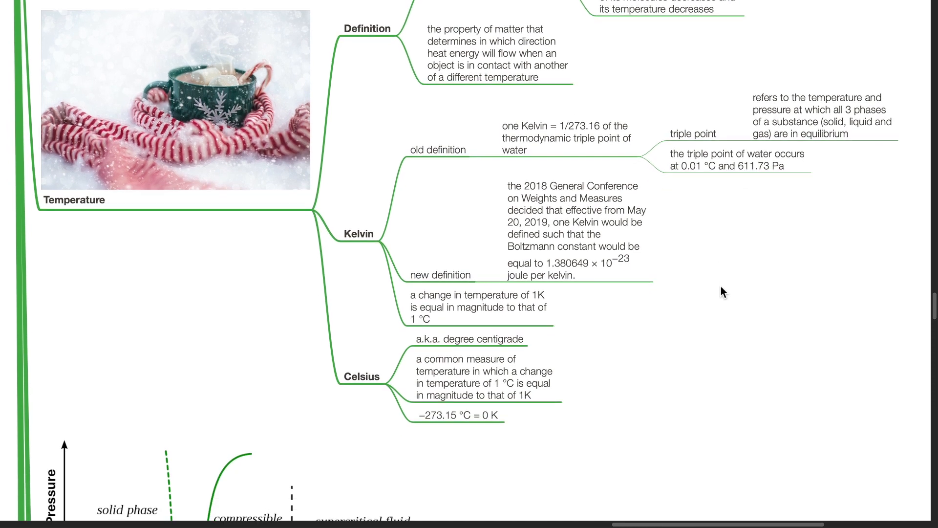
{"action": "scroll", "scroll_direction": "up", "scroll_amount": 3}
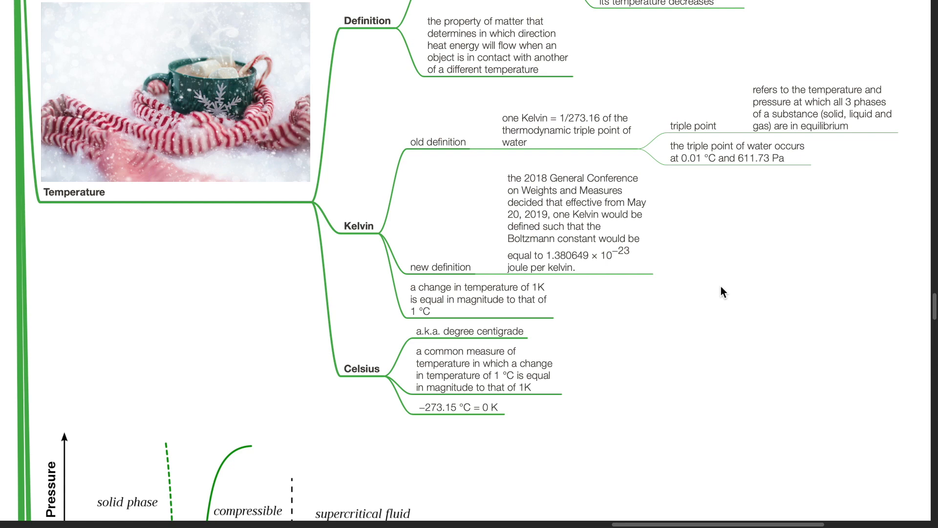
{"action": "scroll", "scroll_direction": "down", "scroll_amount": 3}
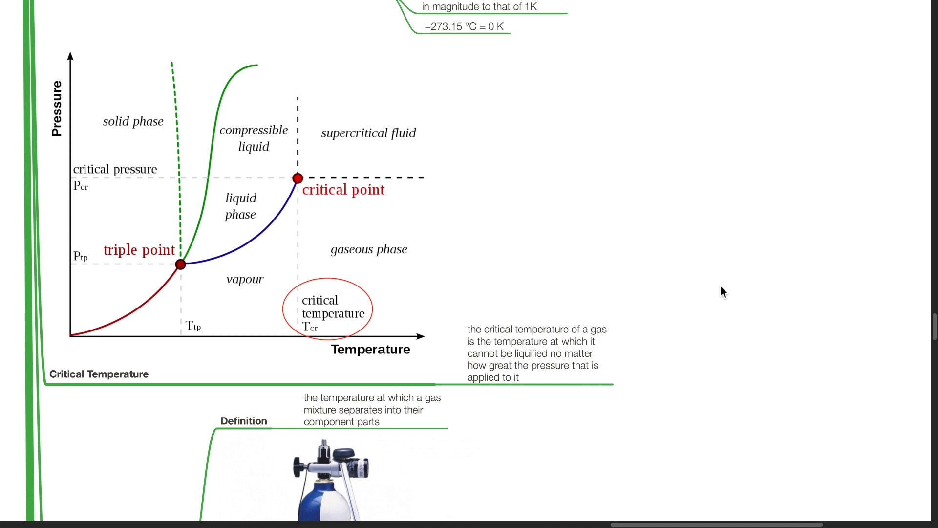
{"action": "scroll", "scroll_direction": "down", "scroll_amount": 3}
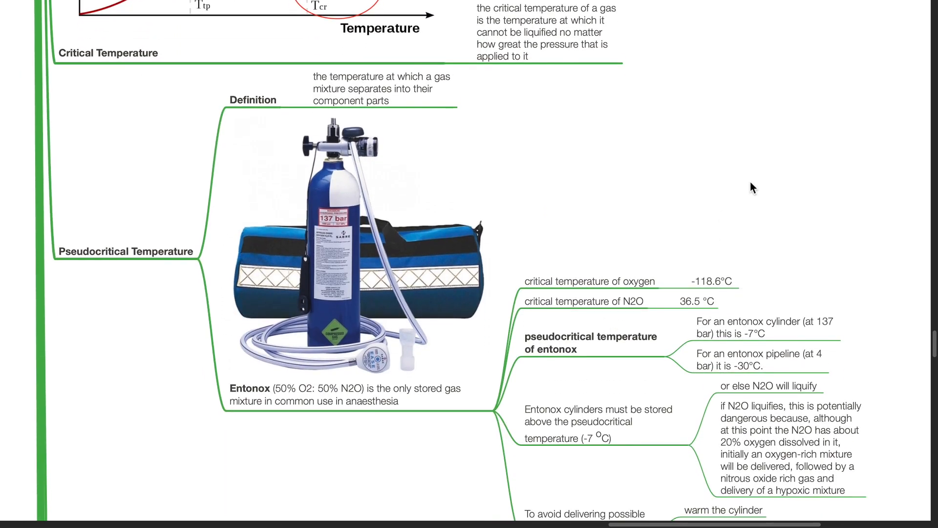
{"action": "scroll", "scroll_direction": "up", "scroll_amount": 3}
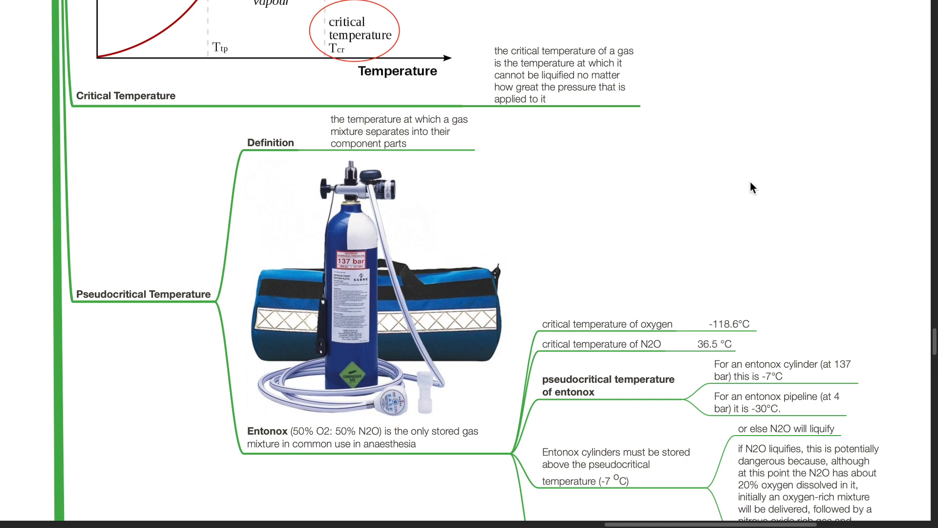
{"action": "scroll", "scroll_direction": "down", "scroll_amount": 3}
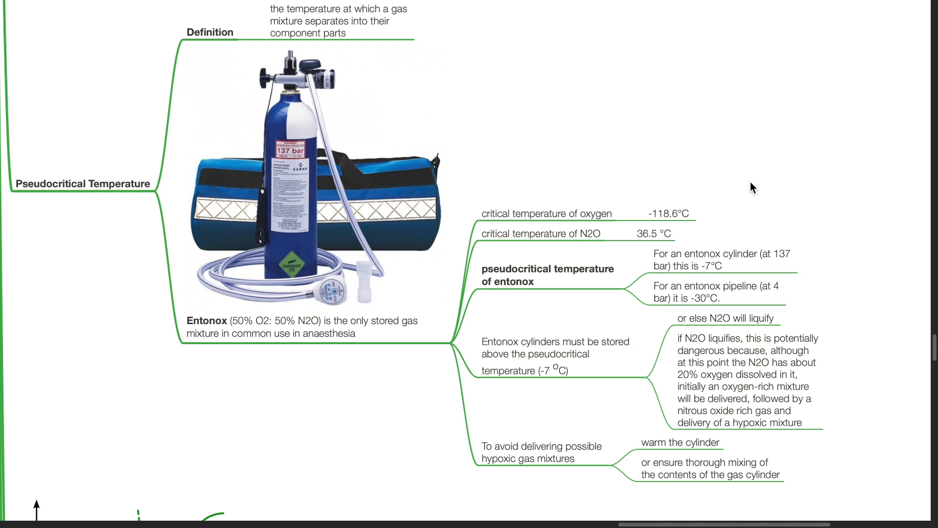
{"action": "scroll", "scroll_direction": "down", "scroll_amount": 3}
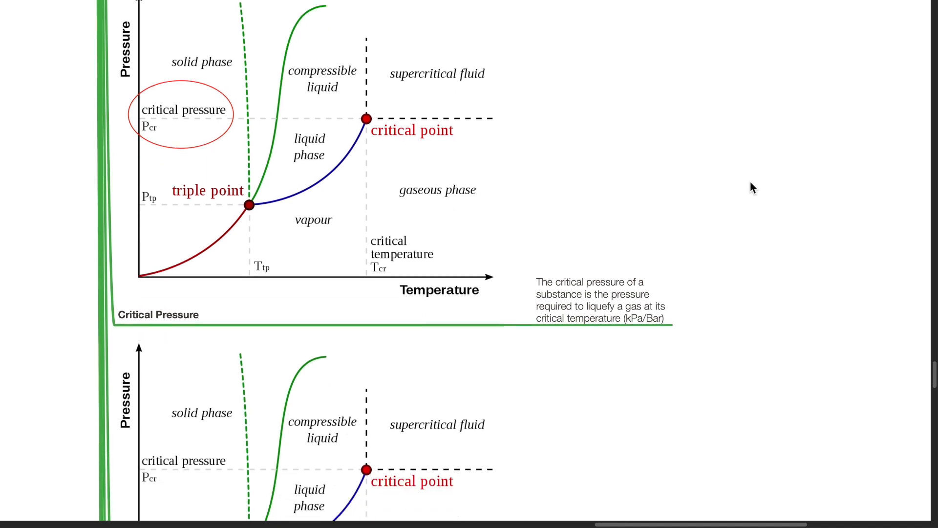
{"action": "scroll", "scroll_direction": "down", "scroll_amount": 3}
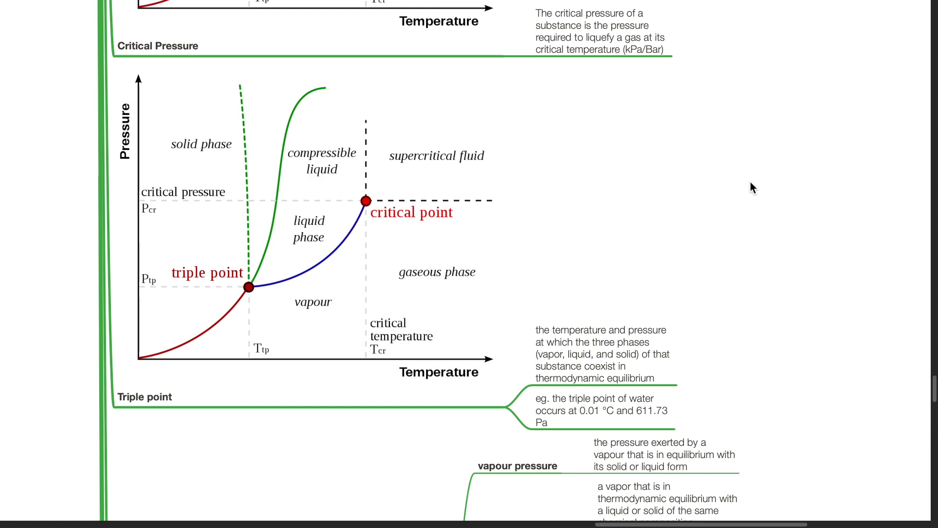
{"action": "scroll", "scroll_direction": "down", "scroll_amount": 3}
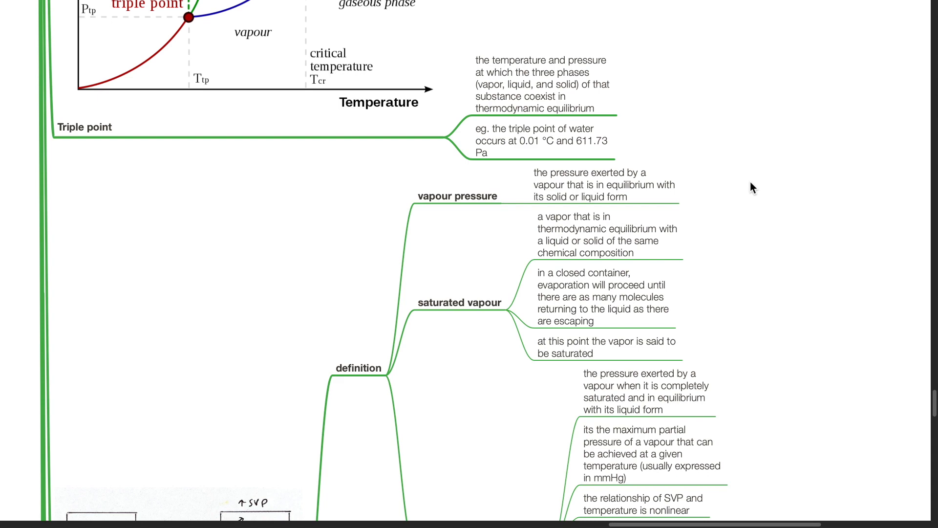
{"action": "scroll", "scroll_direction": "down", "scroll_amount": 3}
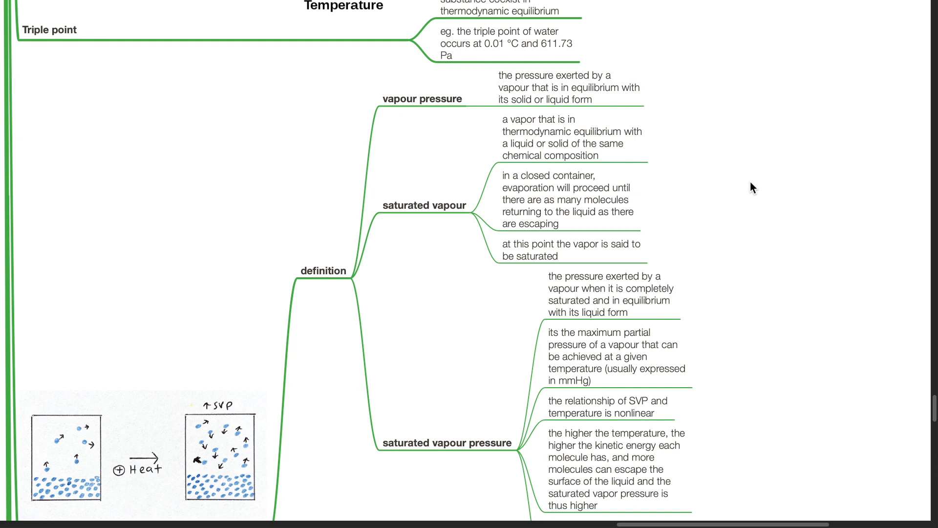
{"action": "scroll", "scroll_direction": "down", "scroll_amount": 3}
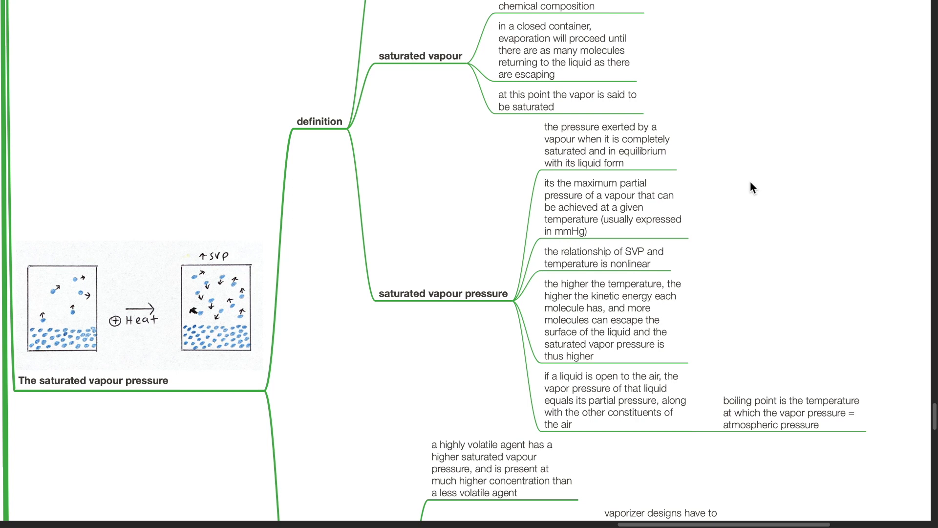
{"action": "scroll", "scroll_direction": "down", "scroll_amount": 3}
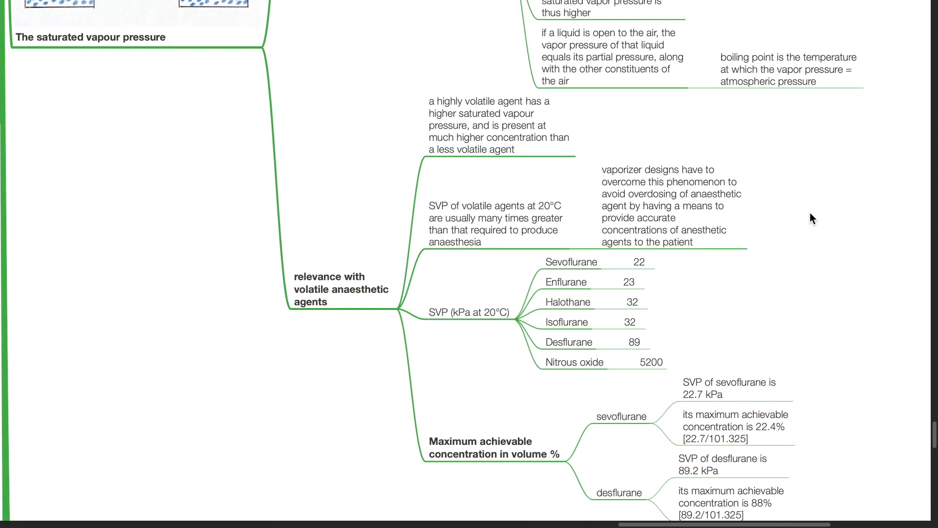
{"action": "scroll", "scroll_direction": "down", "scroll_amount": 3}
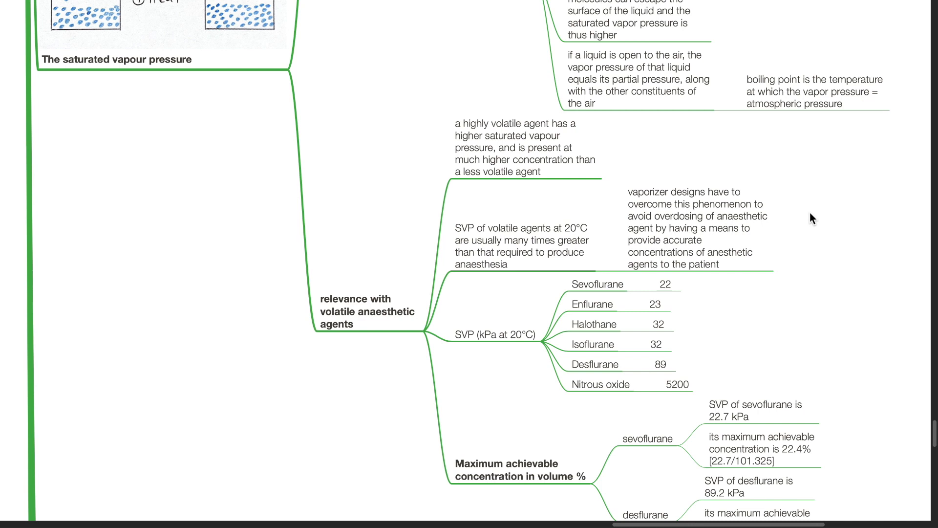
{"action": "scroll", "scroll_direction": "down", "scroll_amount": 3}
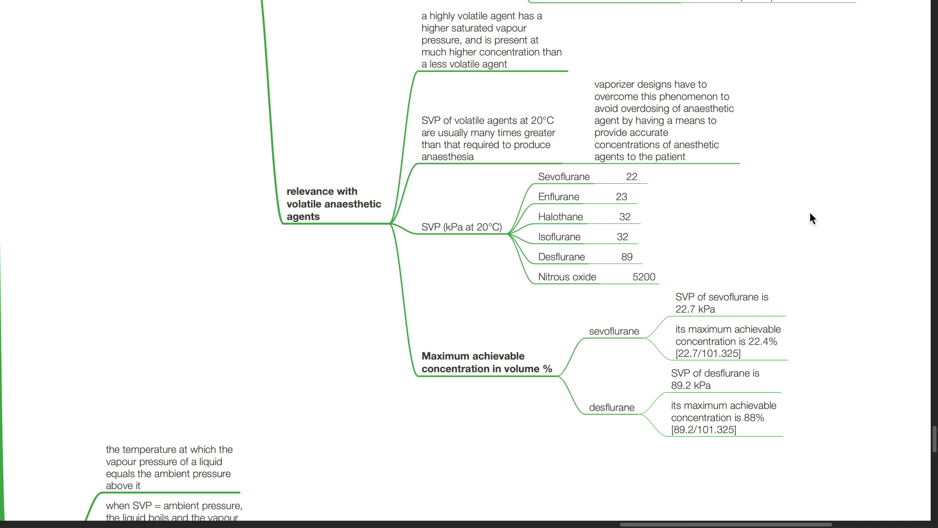
{"action": "scroll", "scroll_direction": "down", "scroll_amount": 3}
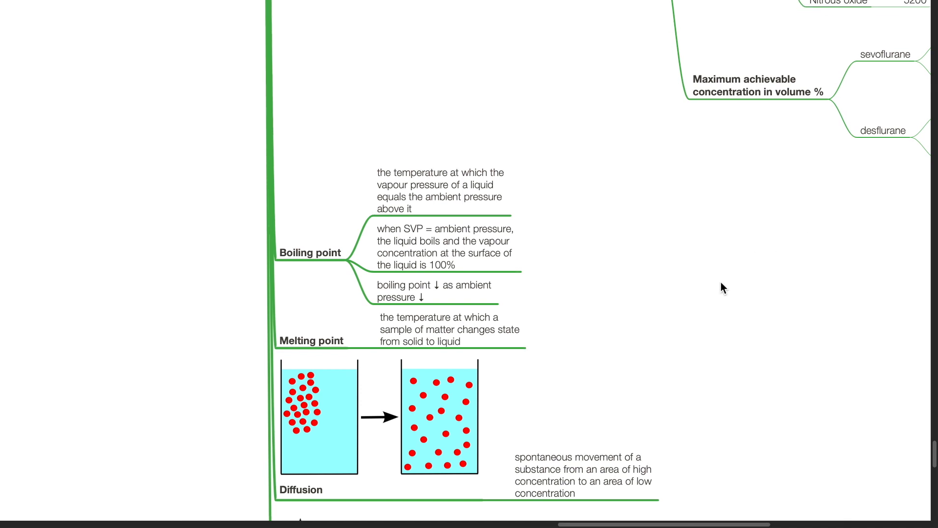
{"action": "scroll", "scroll_direction": "down", "scroll_amount": 3}
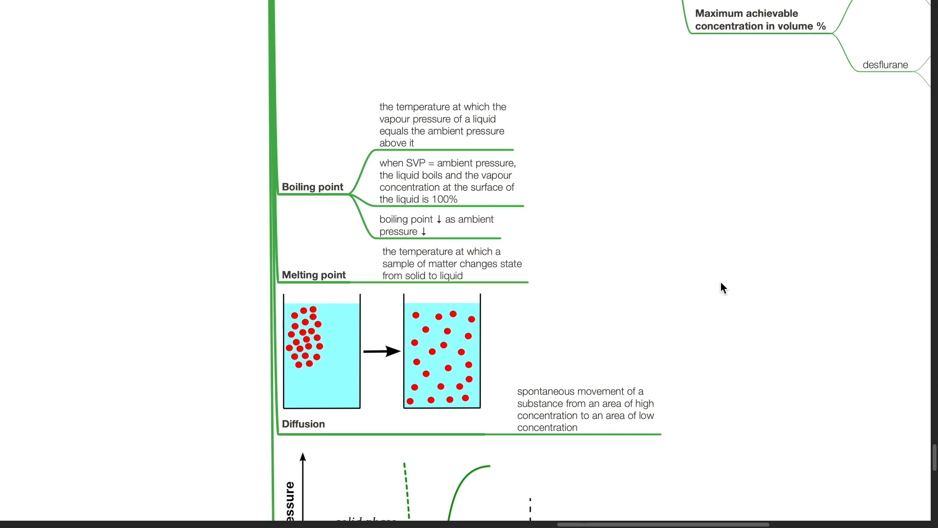
{"action": "scroll", "scroll_direction": "down", "scroll_amount": 3}
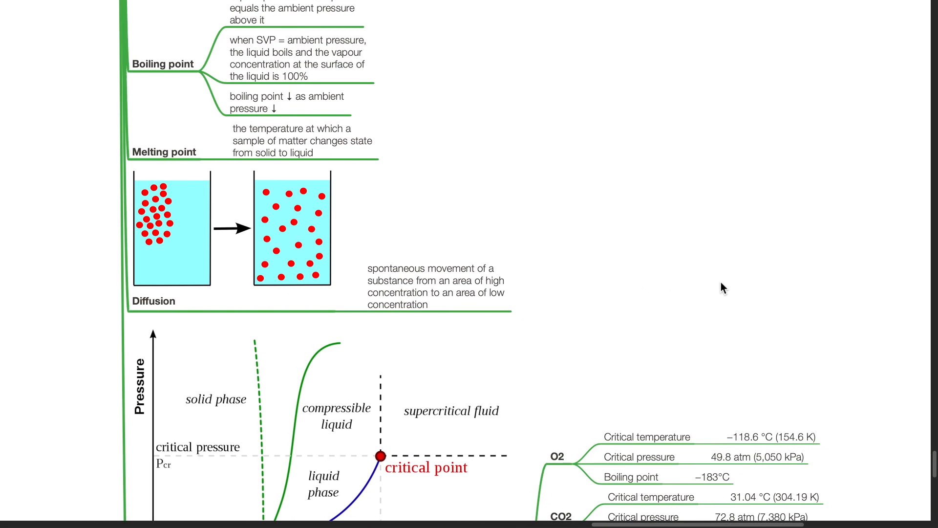
{"action": "scroll", "scroll_direction": "down", "scroll_amount": 3}
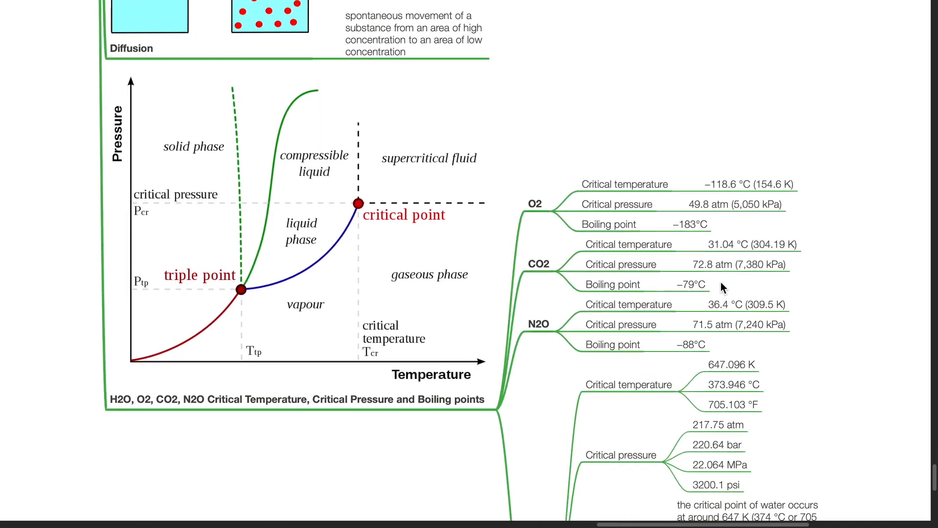
{"action": "scroll", "scroll_direction": "down", "scroll_amount": 3}
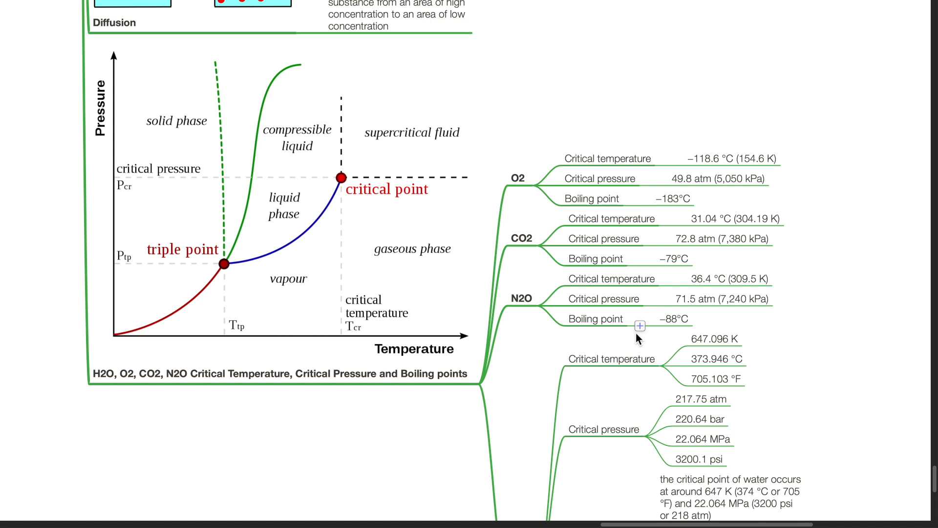
{"action": "mouse_move", "coordinate": [536, 214]}
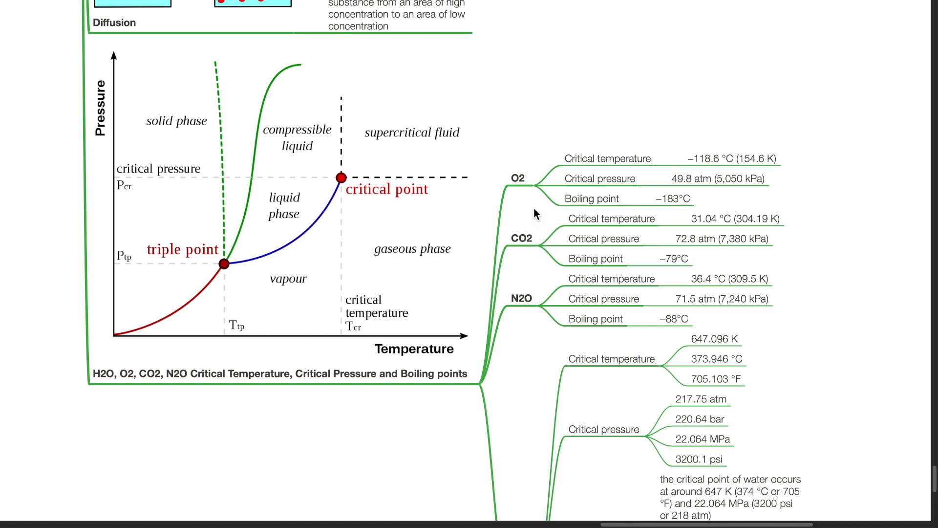
{"action": "mouse_move", "coordinate": [614, 185]}
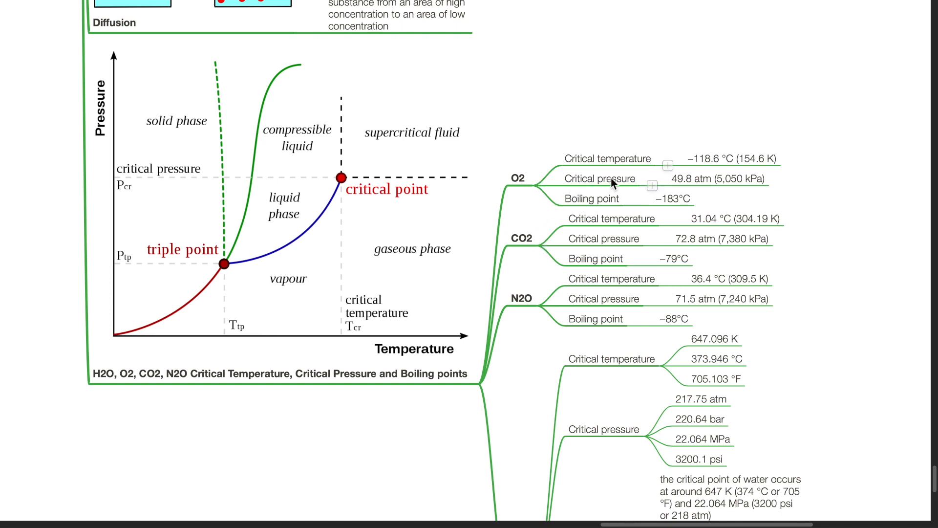
{"action": "mouse_move", "coordinate": [713, 170]}
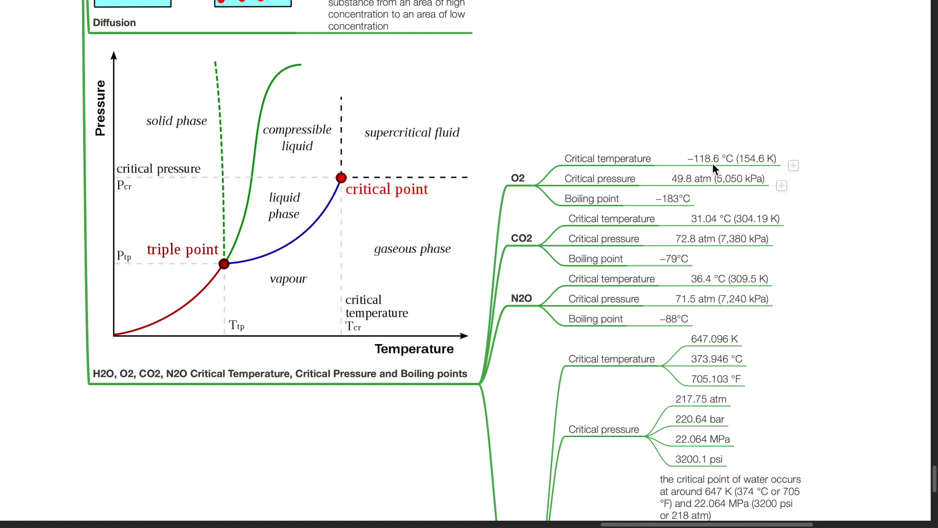
{"action": "mouse_move", "coordinate": [700, 191]}
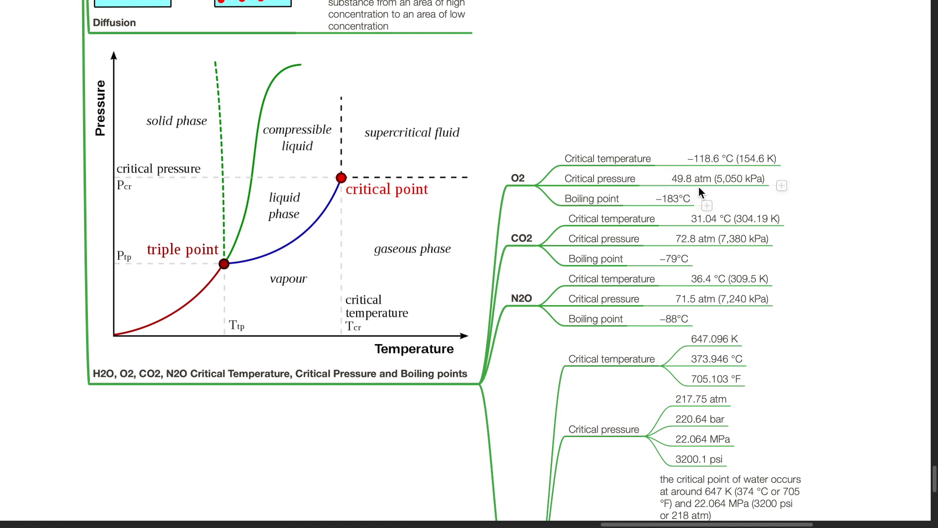
{"action": "mouse_move", "coordinate": [657, 210]}
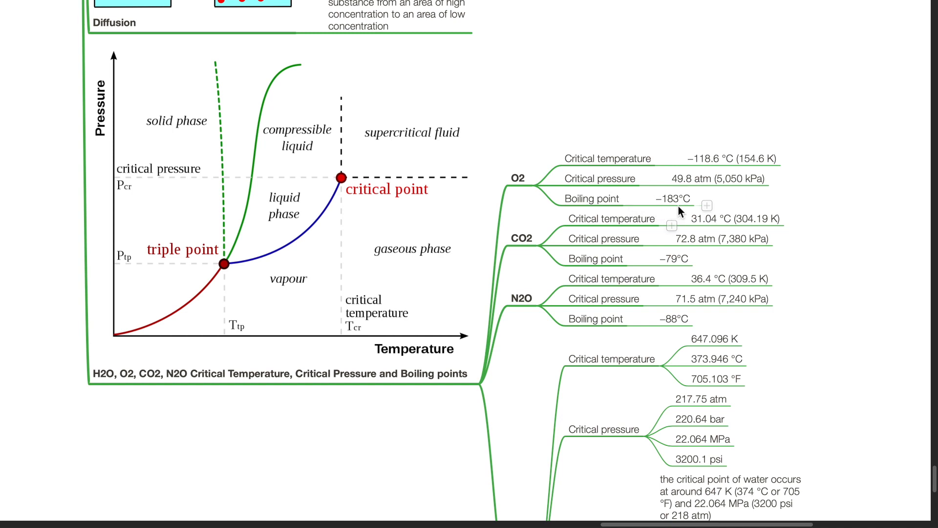
{"action": "mouse_move", "coordinate": [542, 272]}
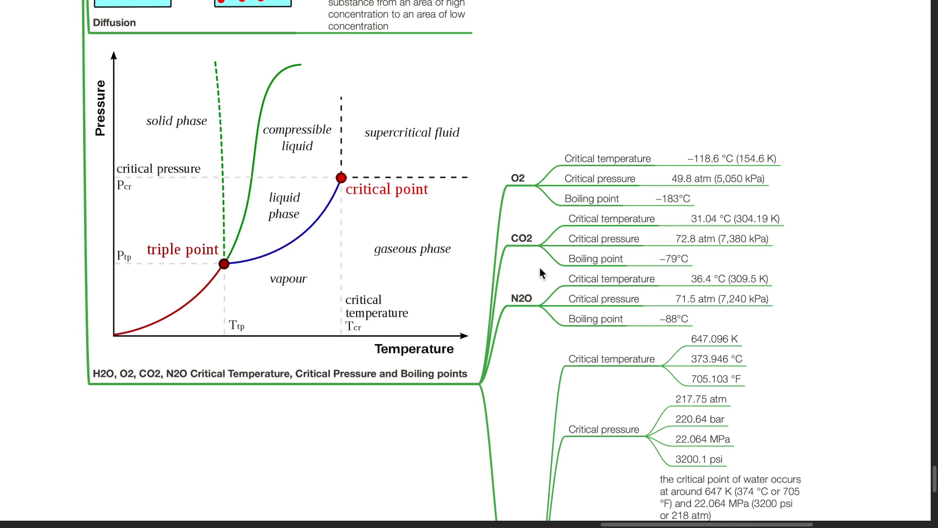
{"action": "mouse_move", "coordinate": [636, 237]}
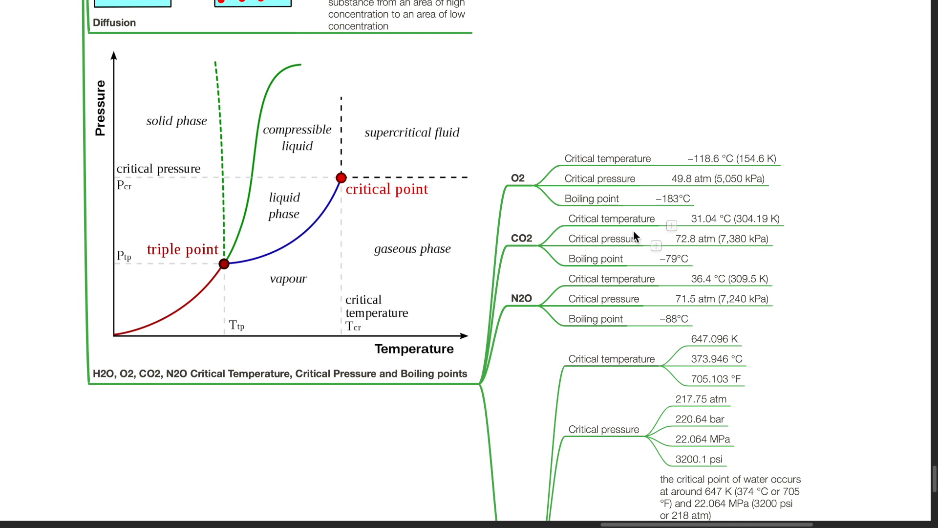
{"action": "mouse_move", "coordinate": [713, 233]}
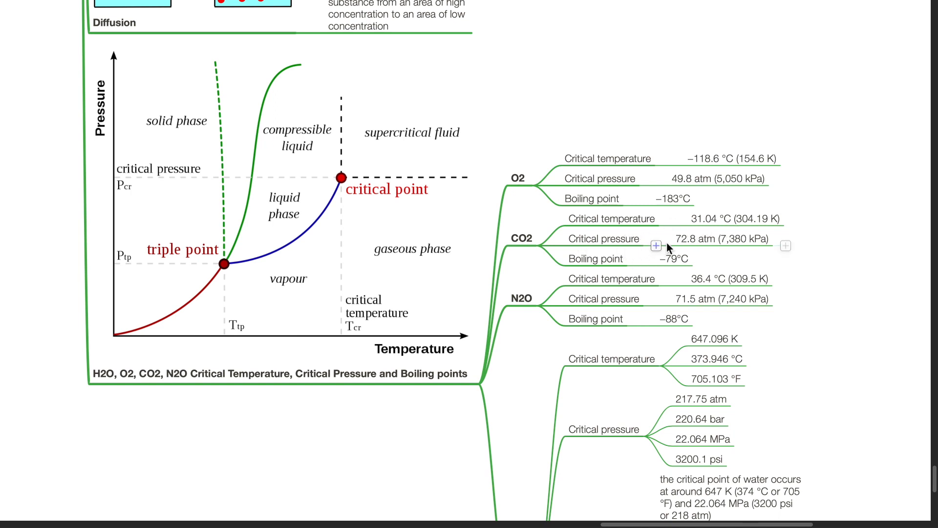
{"action": "mouse_move", "coordinate": [683, 273]}
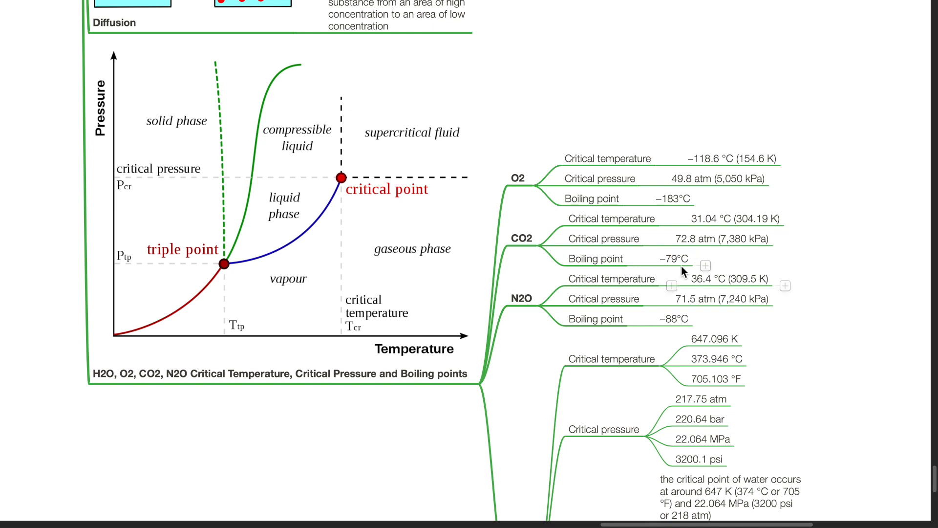
{"action": "mouse_move", "coordinate": [682, 271]}
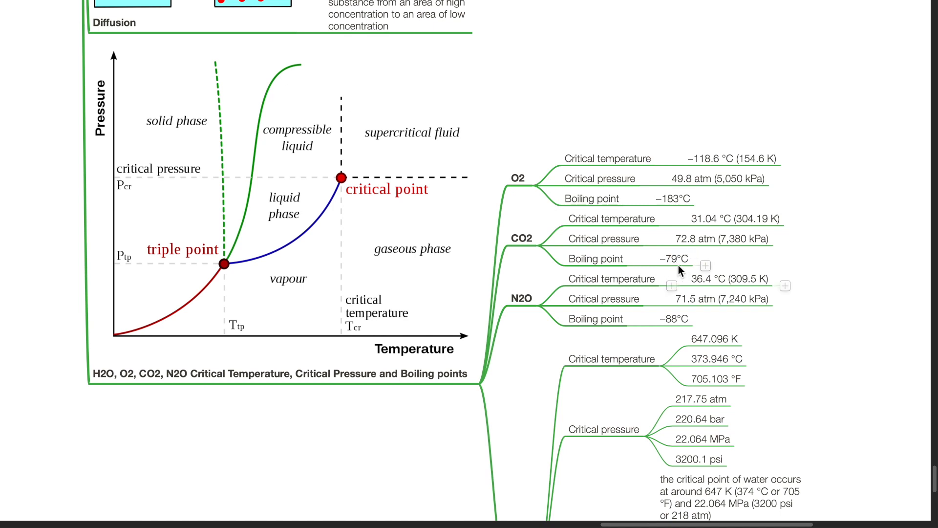
{"action": "mouse_move", "coordinate": [556, 345]}
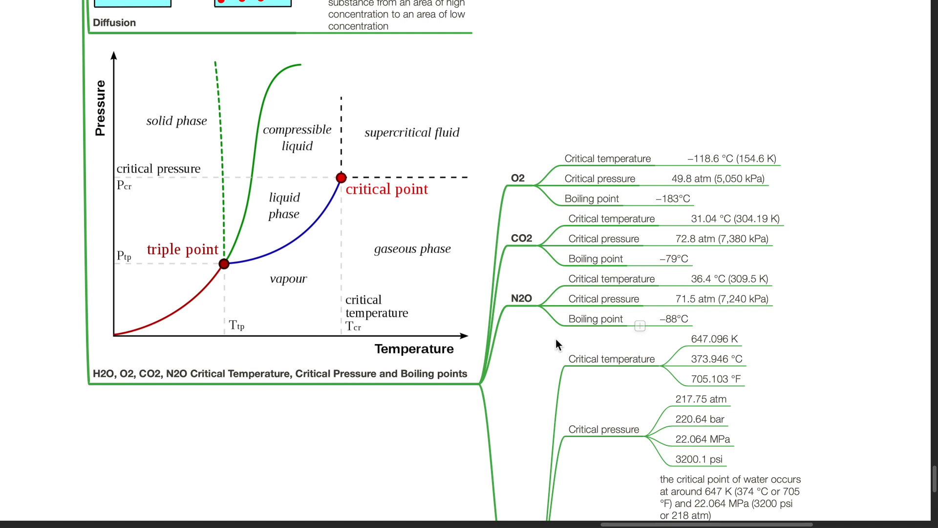
{"action": "mouse_move", "coordinate": [677, 297]}
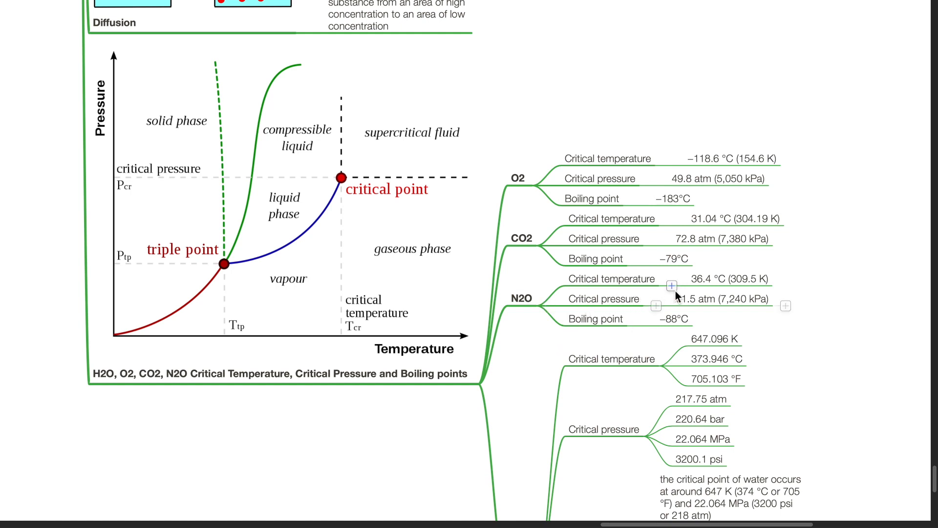
{"action": "mouse_move", "coordinate": [808, 336]}
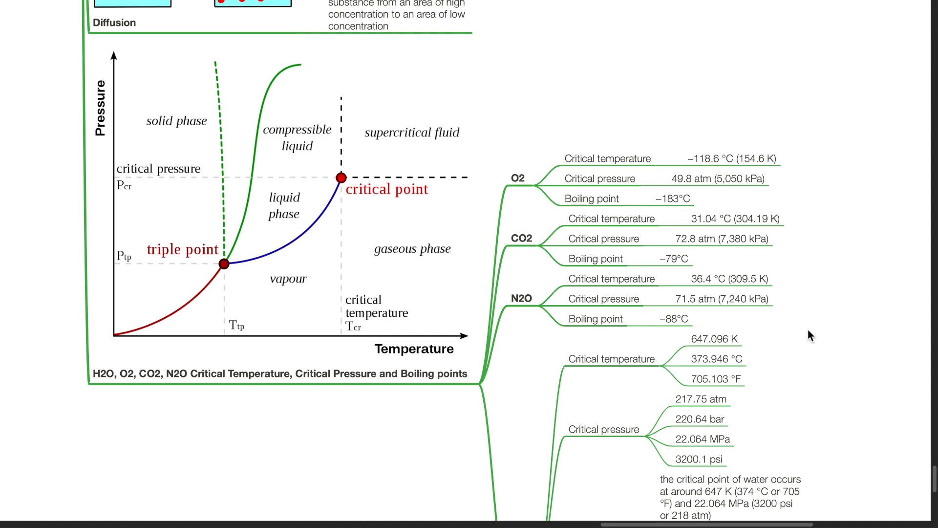
{"action": "scroll", "scroll_direction": "down", "scroll_amount": 3}
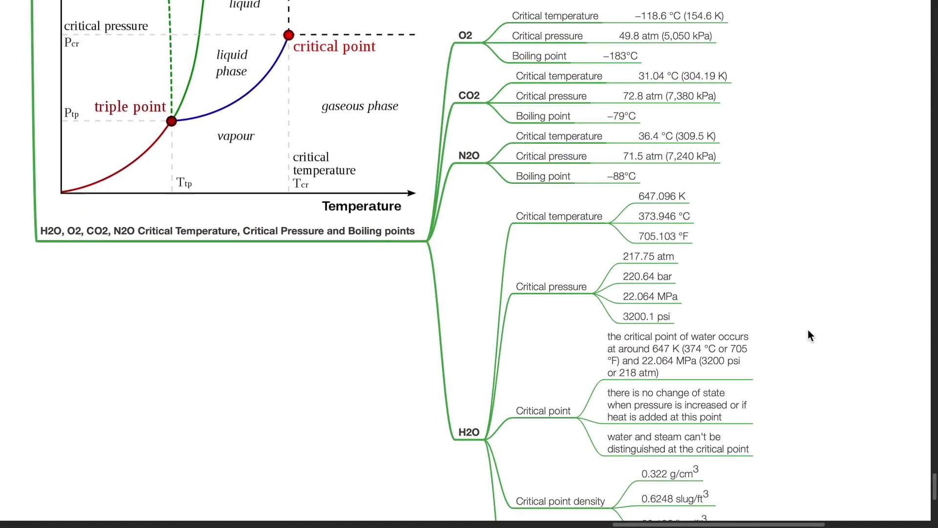
{"action": "scroll", "scroll_direction": "down", "scroll_amount": 3}
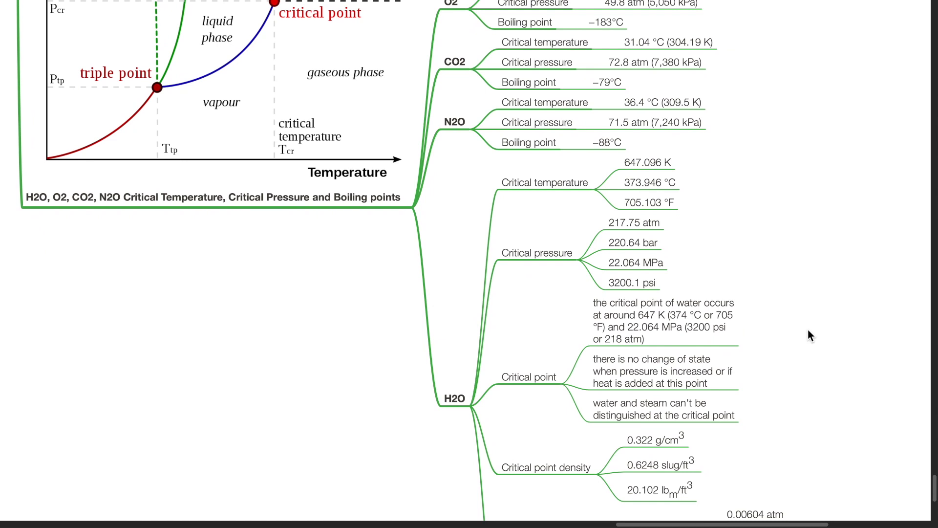
{"action": "mouse_move", "coordinate": [661, 202]}
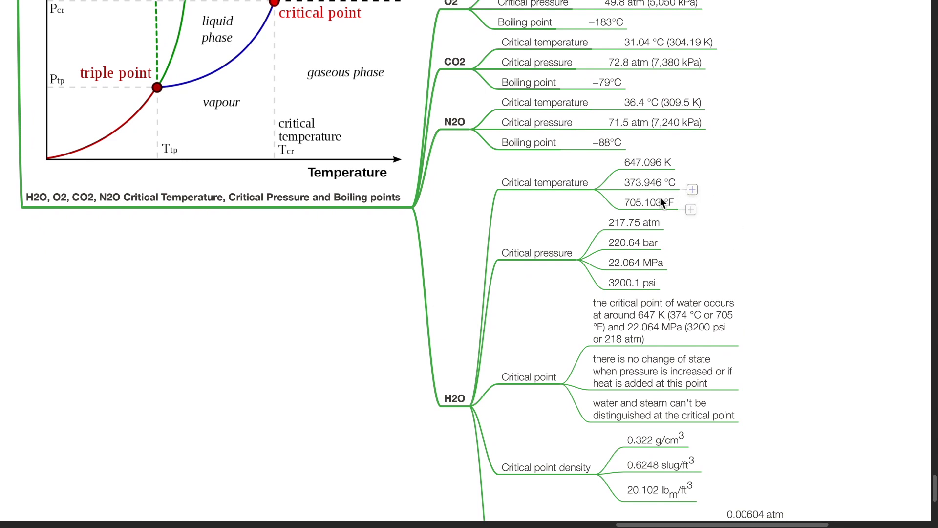
{"action": "mouse_move", "coordinate": [655, 194]}
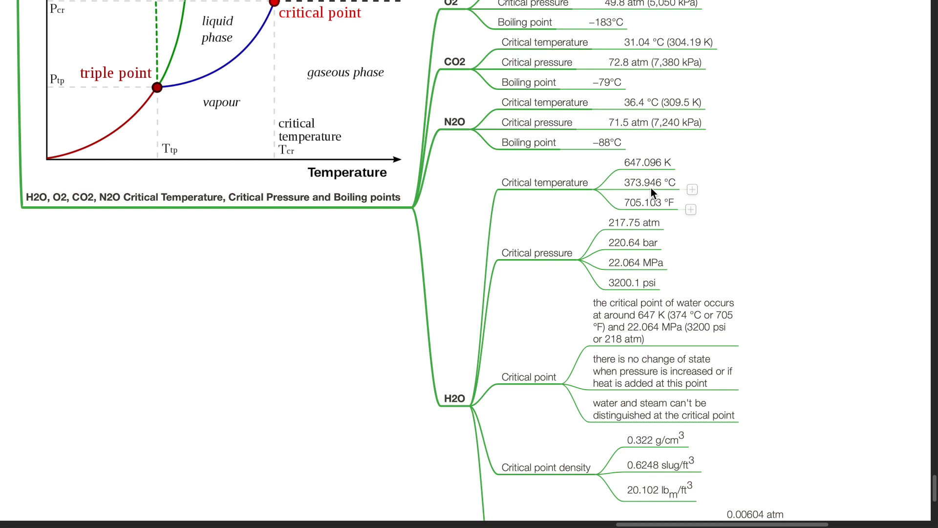
{"action": "mouse_move", "coordinate": [595, 246]}
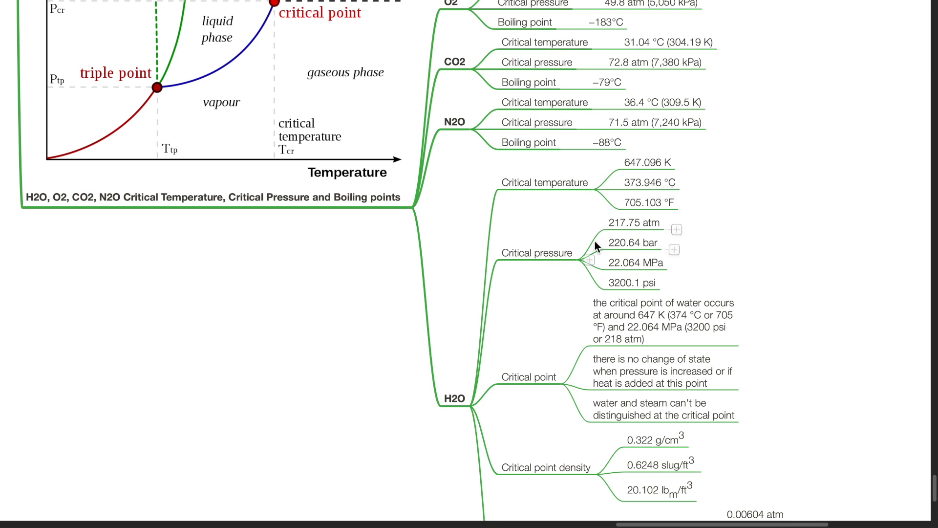
{"action": "mouse_move", "coordinate": [618, 234]}
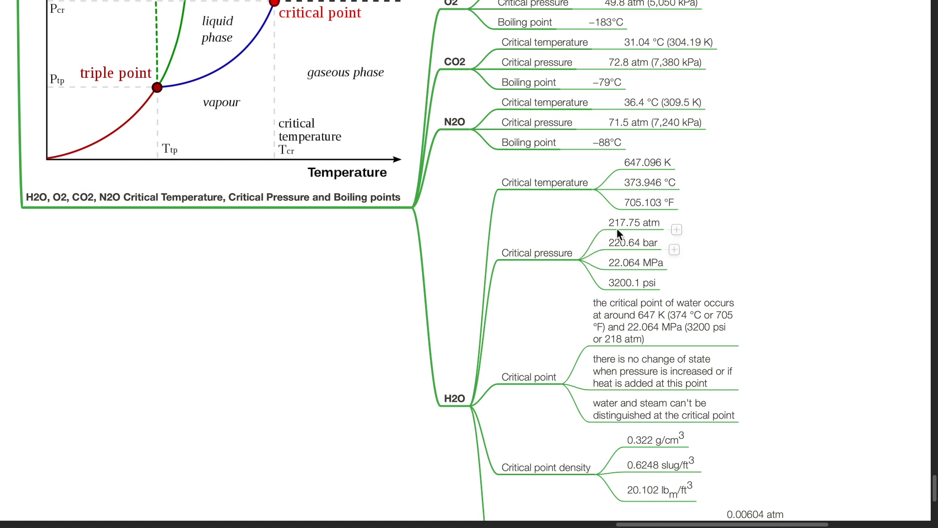
{"action": "mouse_move", "coordinate": [589, 335]}
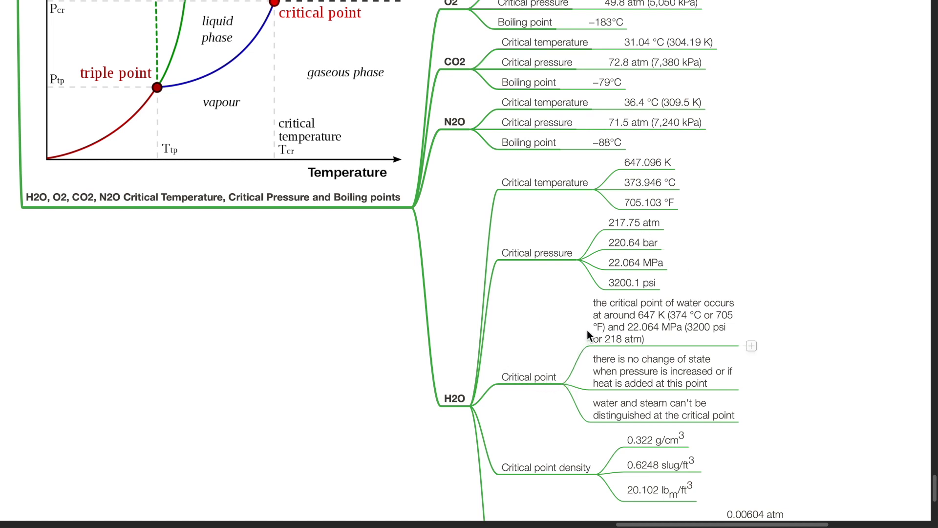
{"action": "mouse_move", "coordinate": [651, 325]}
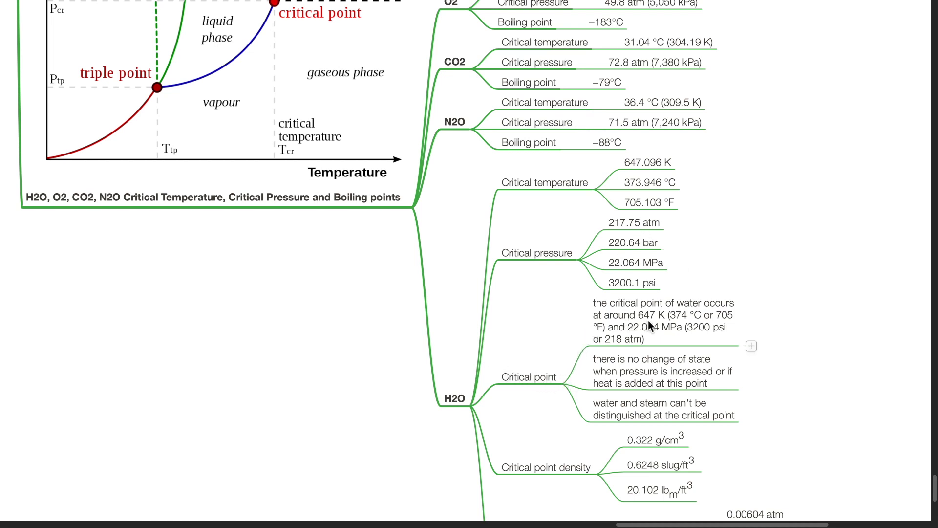
{"action": "mouse_move", "coordinate": [628, 338]}
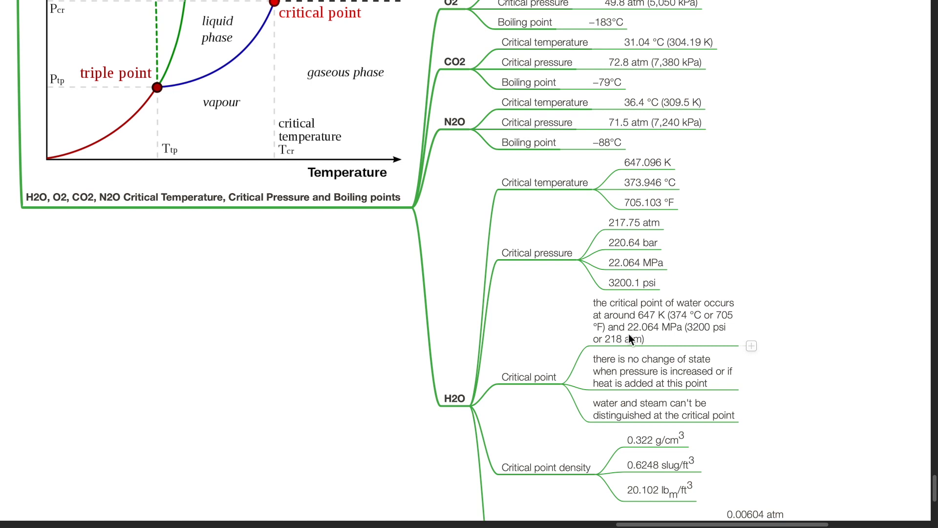
{"action": "mouse_move", "coordinate": [595, 379]}
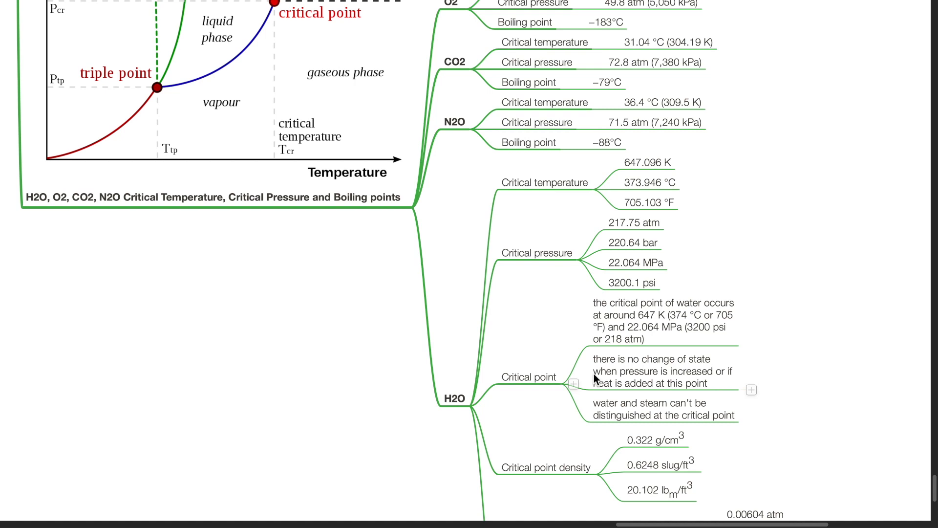
{"action": "scroll", "scroll_direction": "down", "scroll_amount": 3}
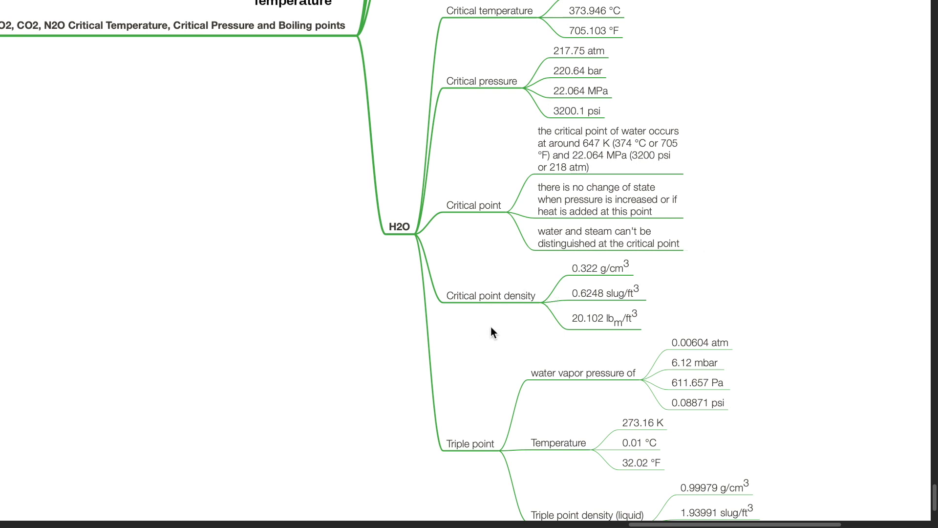
{"action": "mouse_move", "coordinate": [594, 285]}
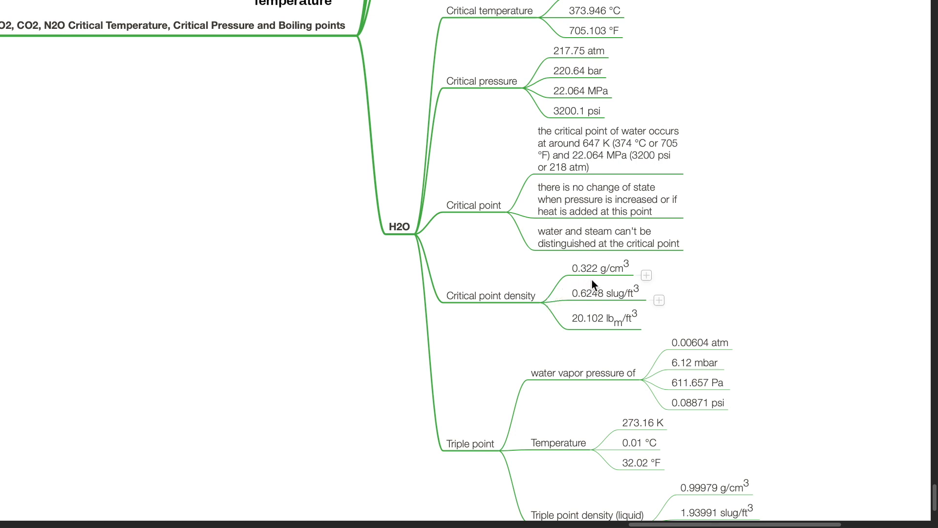
{"action": "scroll", "scroll_direction": "down", "scroll_amount": 3}
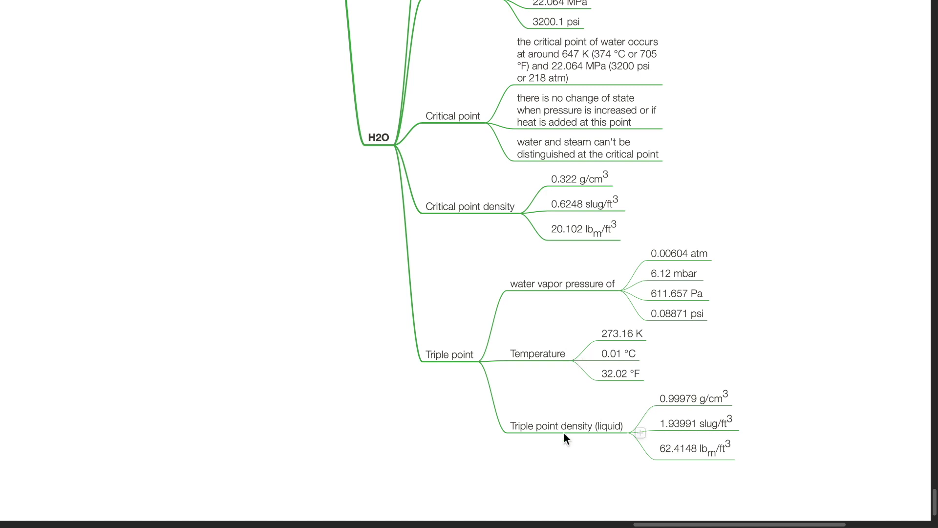
{"action": "mouse_move", "coordinate": [671, 409]}
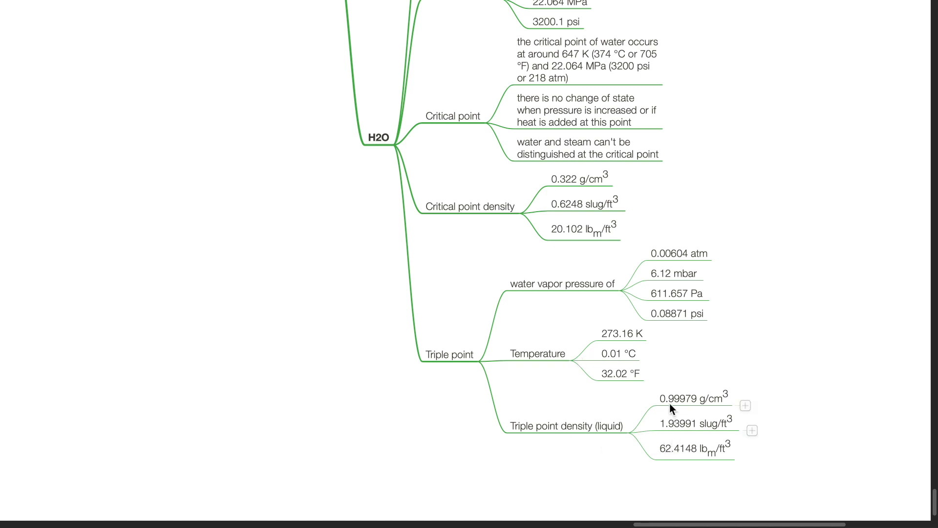
{"action": "mouse_move", "coordinate": [721, 412]}
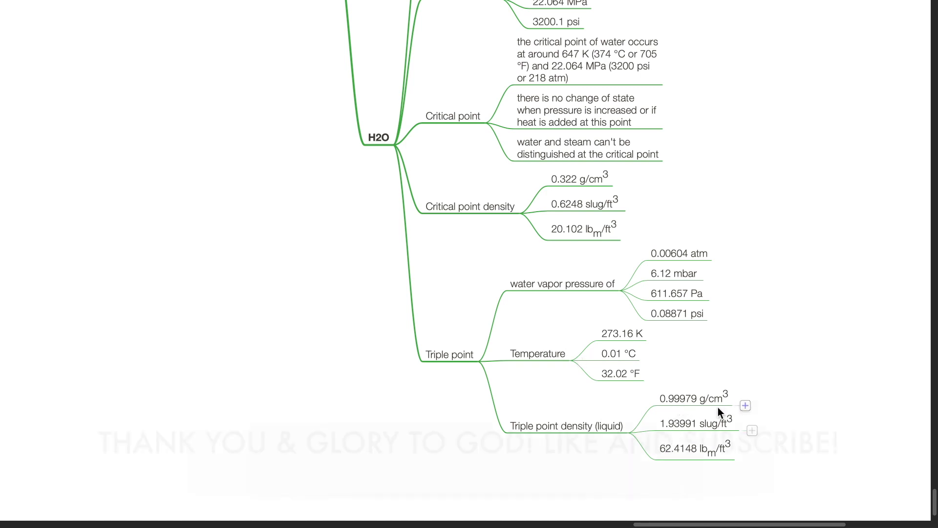